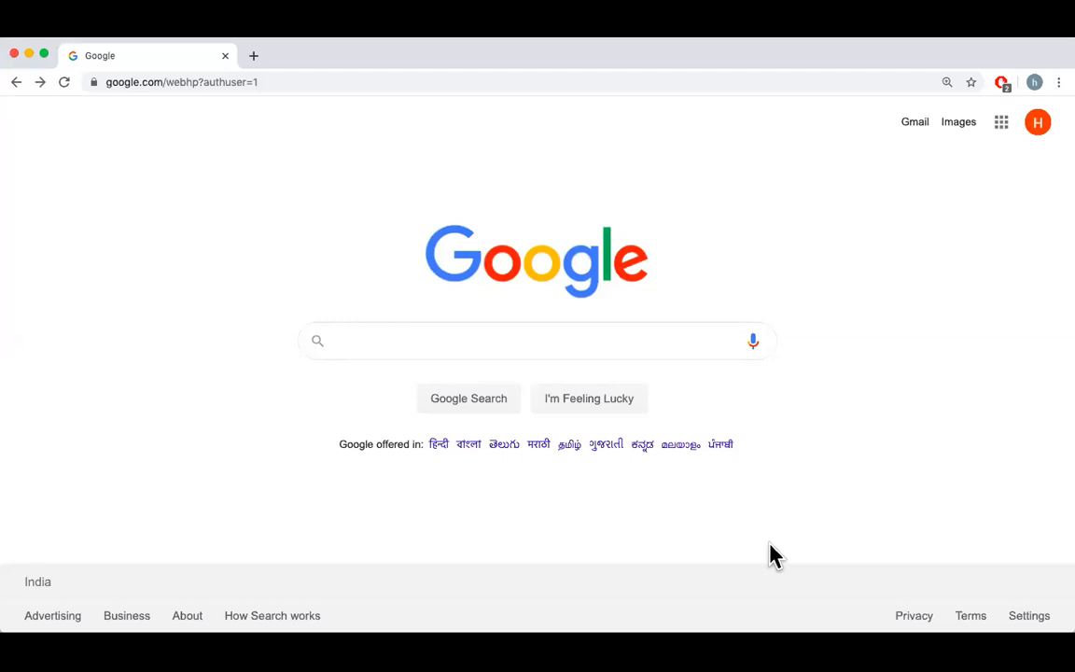
pyautogui.moveTo(1001, 198)
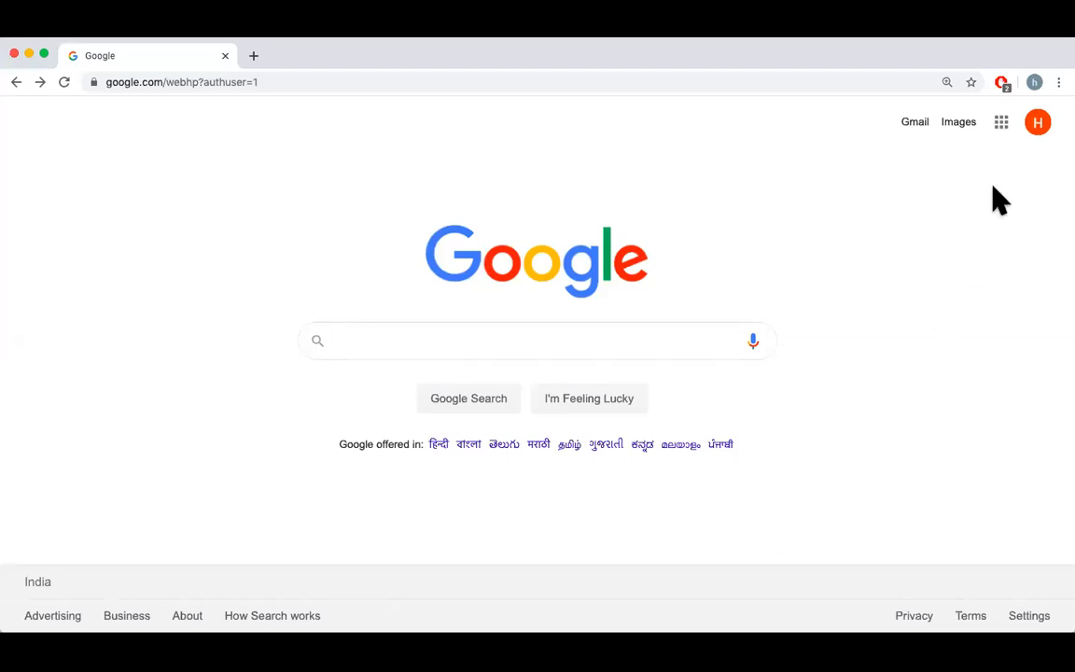
pyautogui.moveTo(1013, 180)
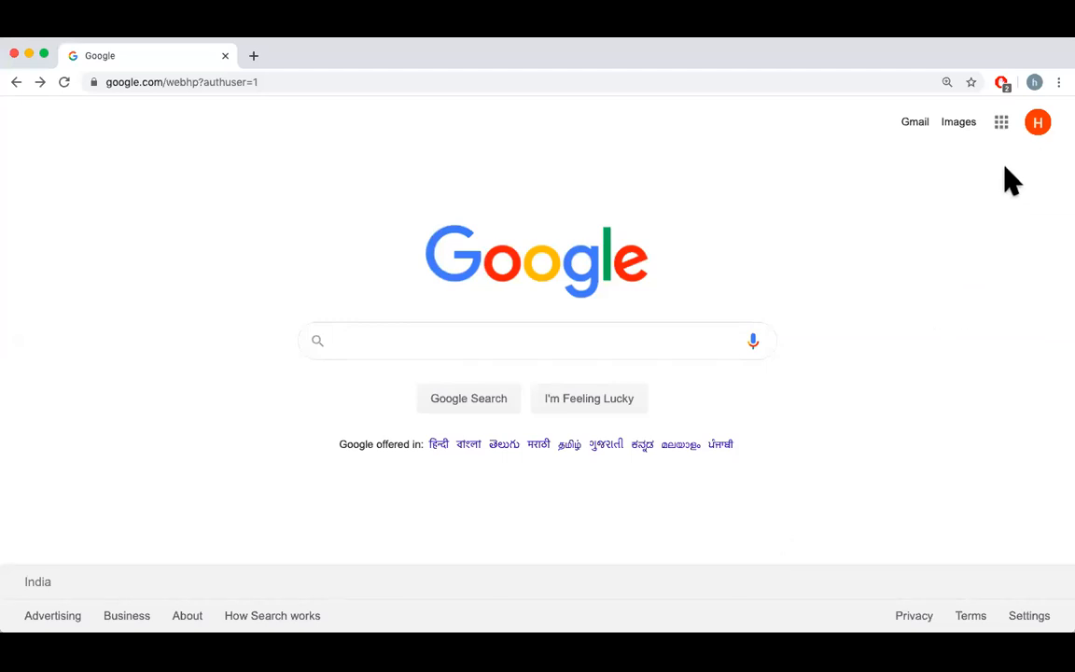
pyautogui.moveTo(1015, 157)
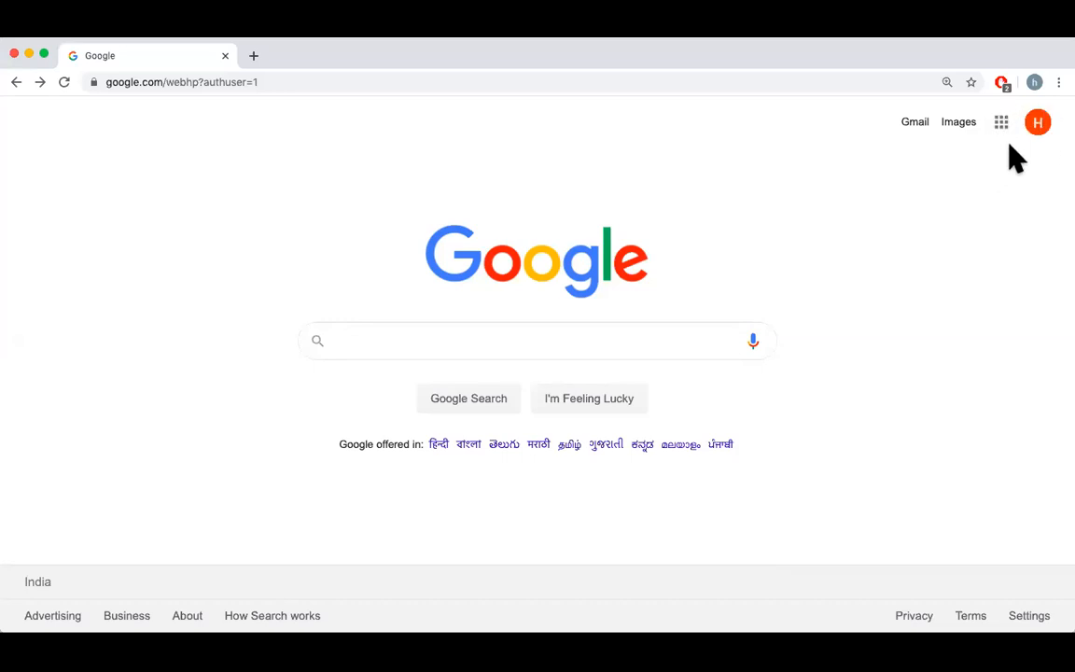
pyautogui.moveTo(1002, 126)
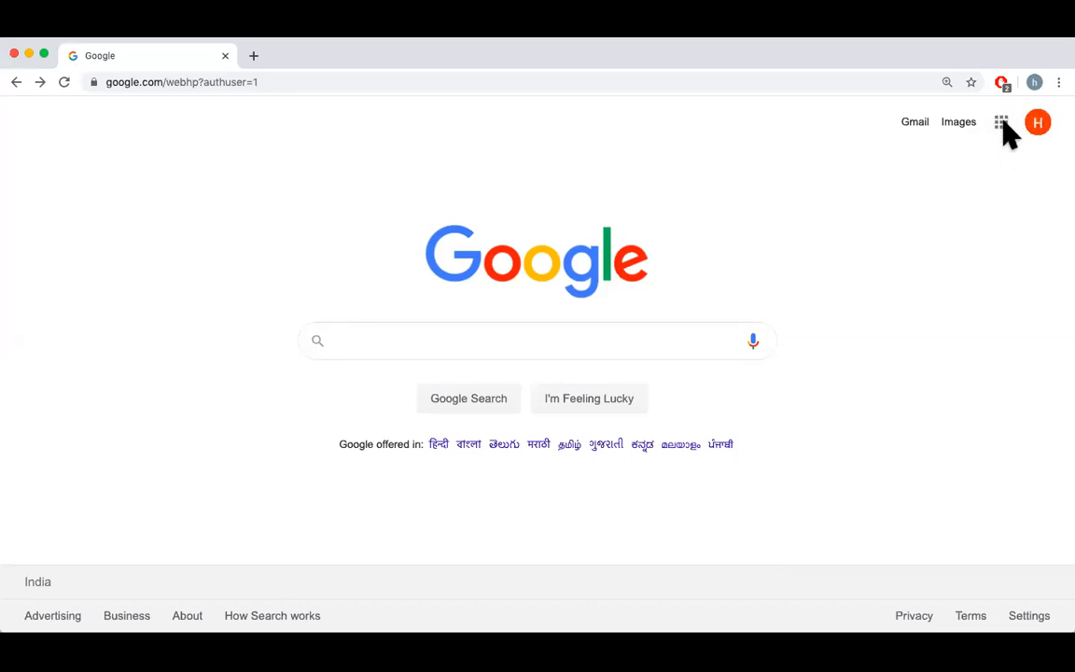
# - Open Google Slides from the Google apps launcher on the Search homepage
pyautogui.click(1001, 122)
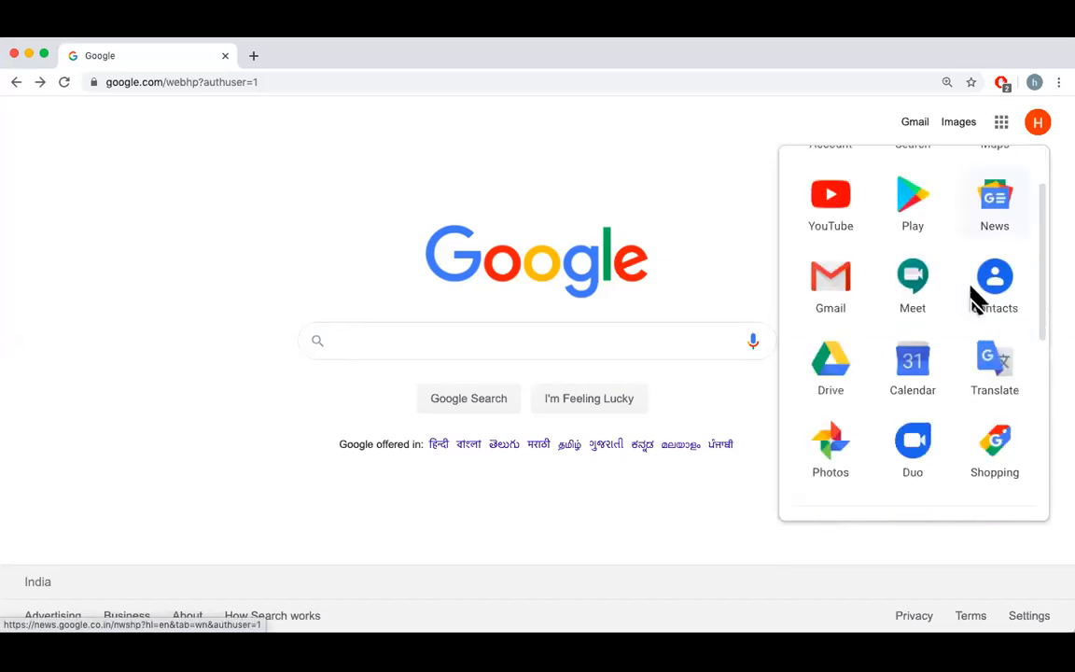
pyautogui.scroll(-3)
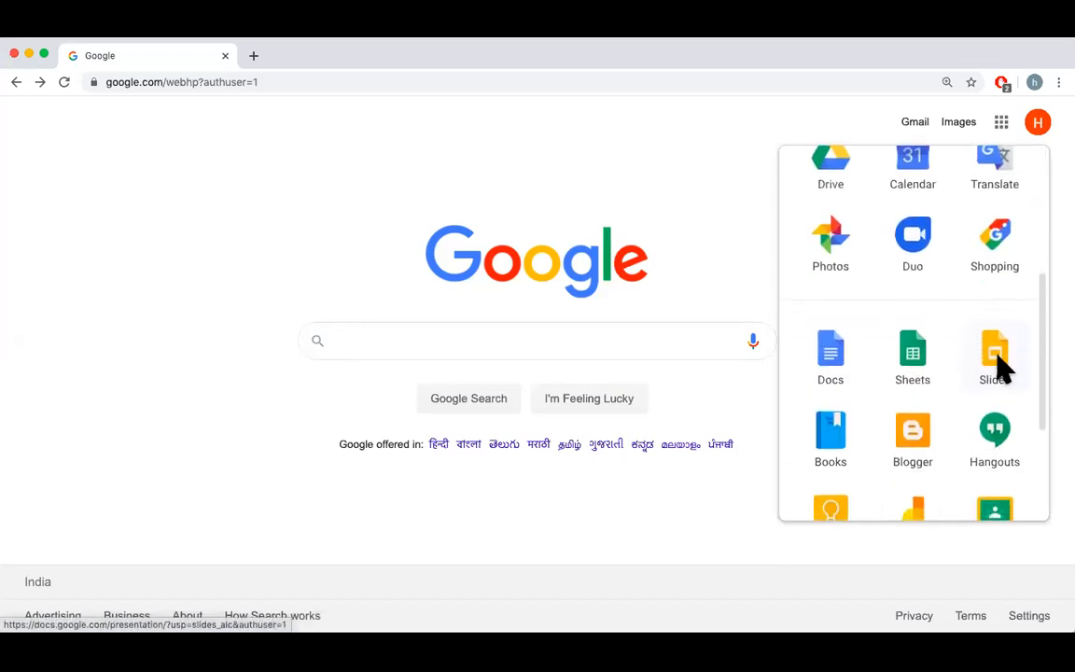
pyautogui.click(995, 356)
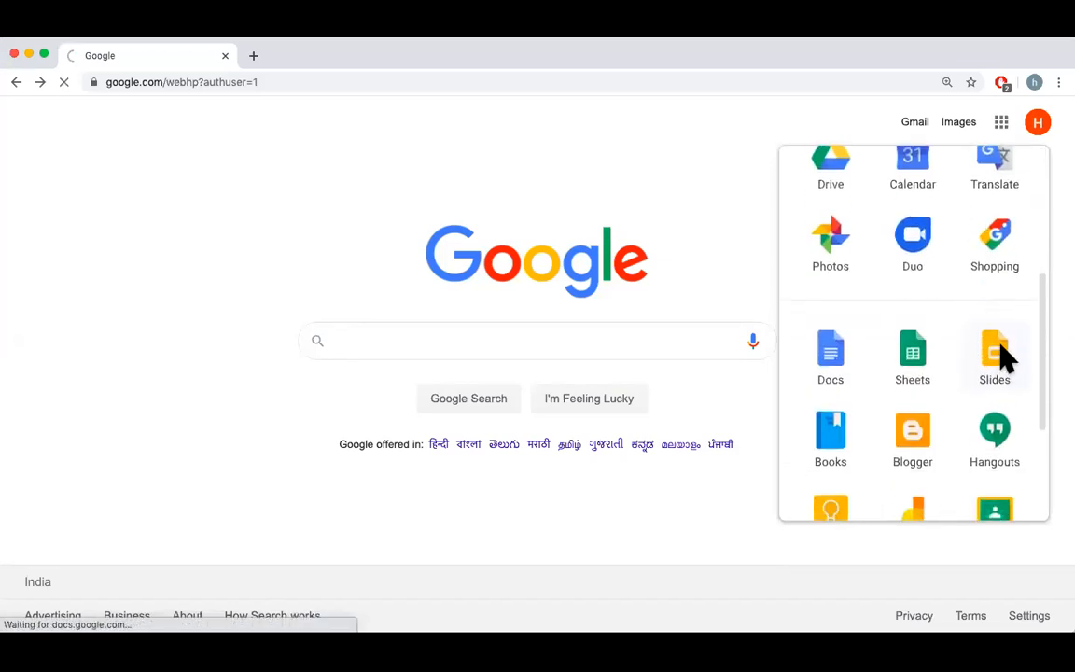
# - Start a blank presentation from the Slides home page
pyautogui.click(994, 356)
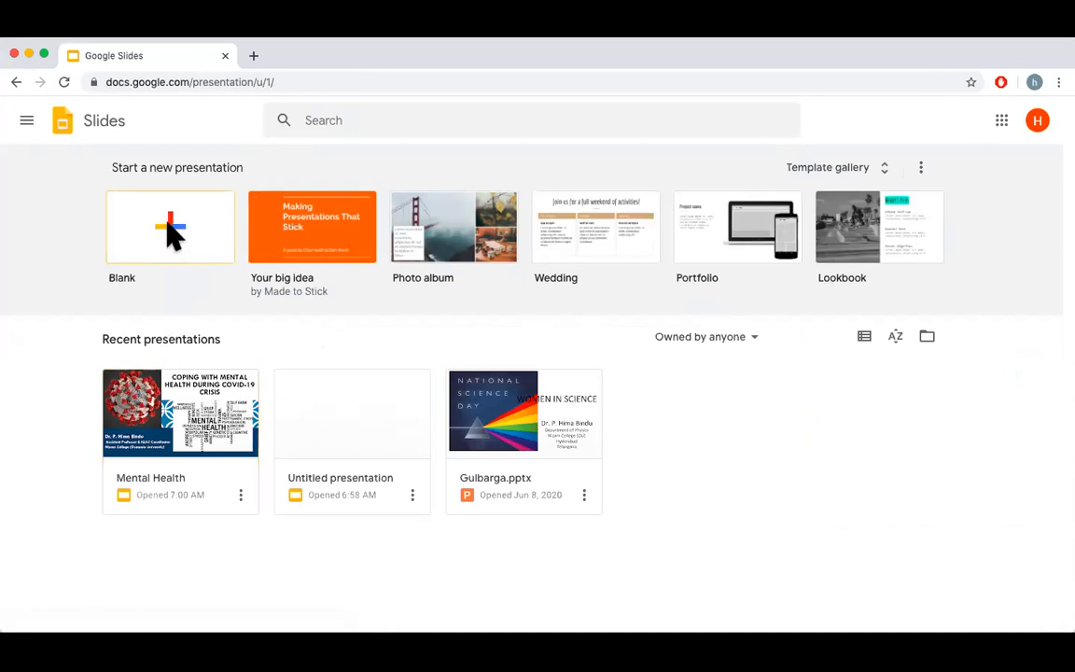
pyautogui.click(170, 227)
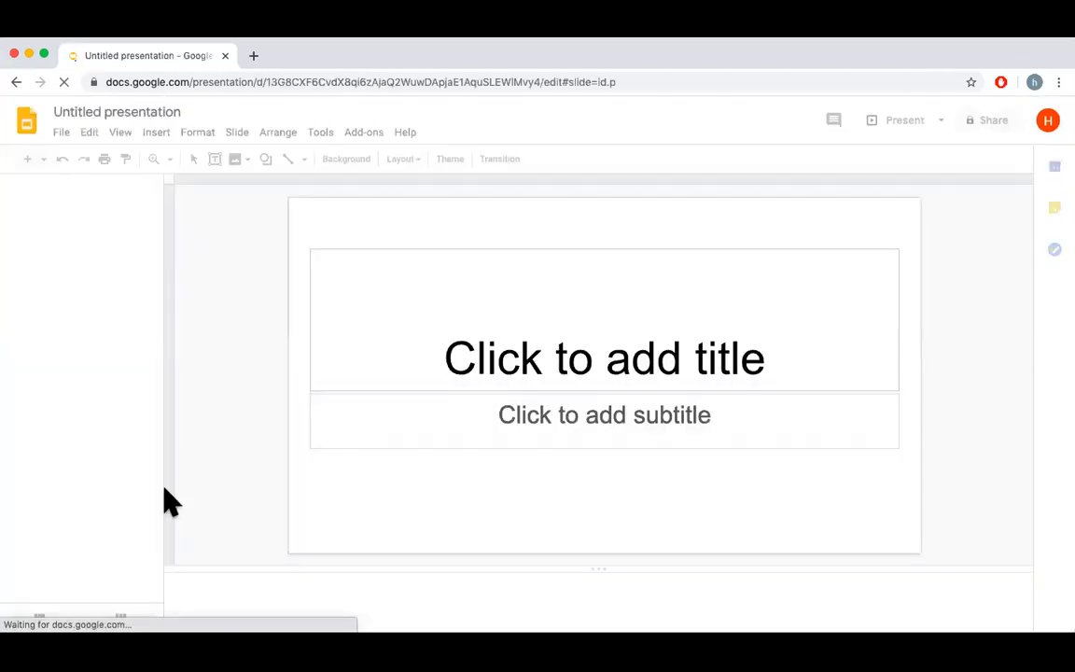
# - Open the File menu of the untitled presentation
pyautogui.click(477, 158)
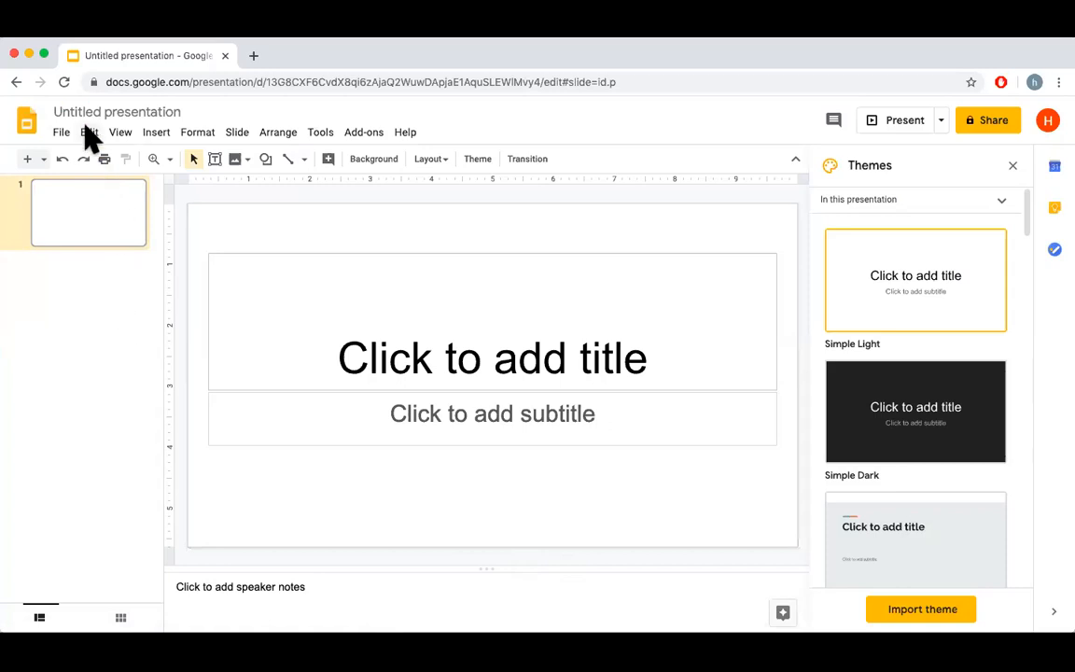
pyautogui.moveTo(64, 139)
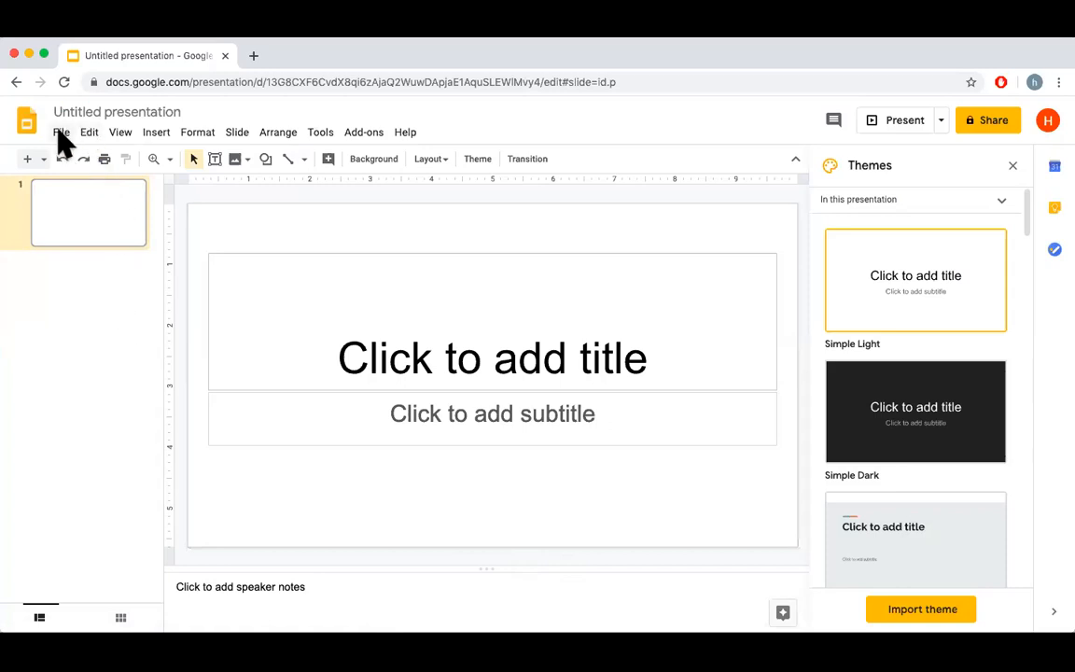
pyautogui.click(60, 132)
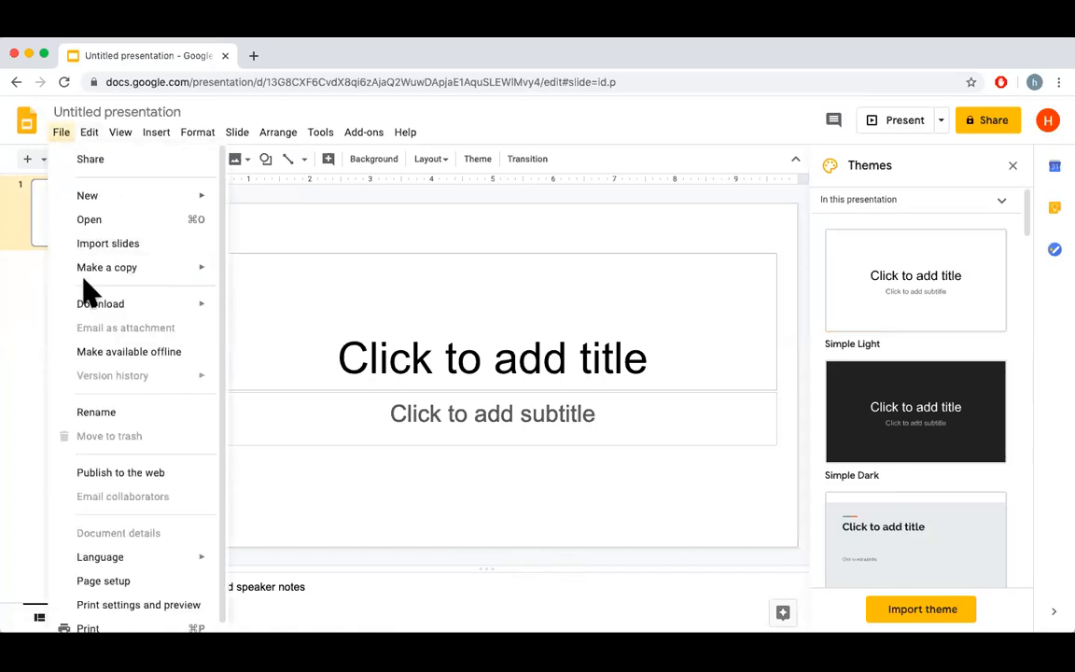
pyautogui.moveTo(100, 303)
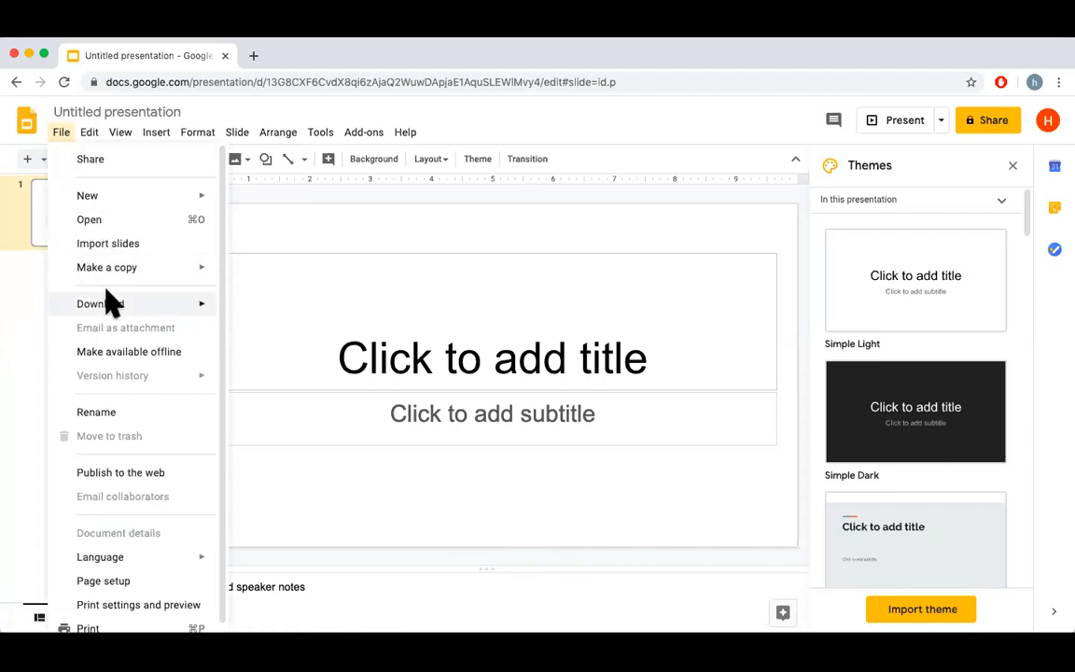
# - Choose Import slides and switch the dialog to uploading from the device
pyautogui.click(108, 243)
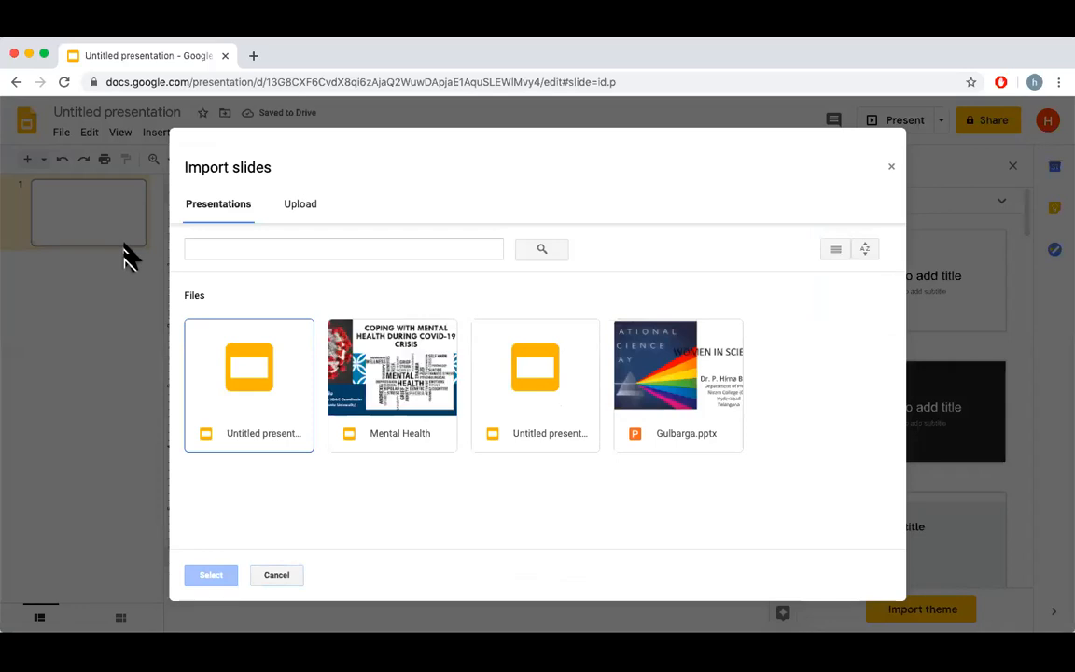
pyautogui.moveTo(453, 530)
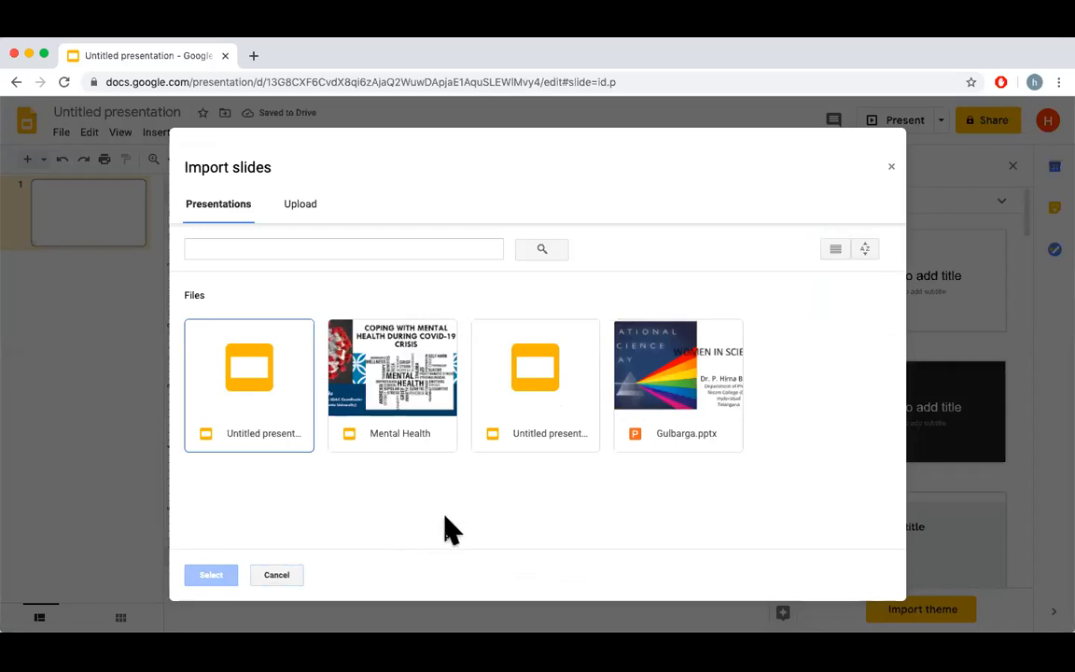
pyautogui.moveTo(327, 406)
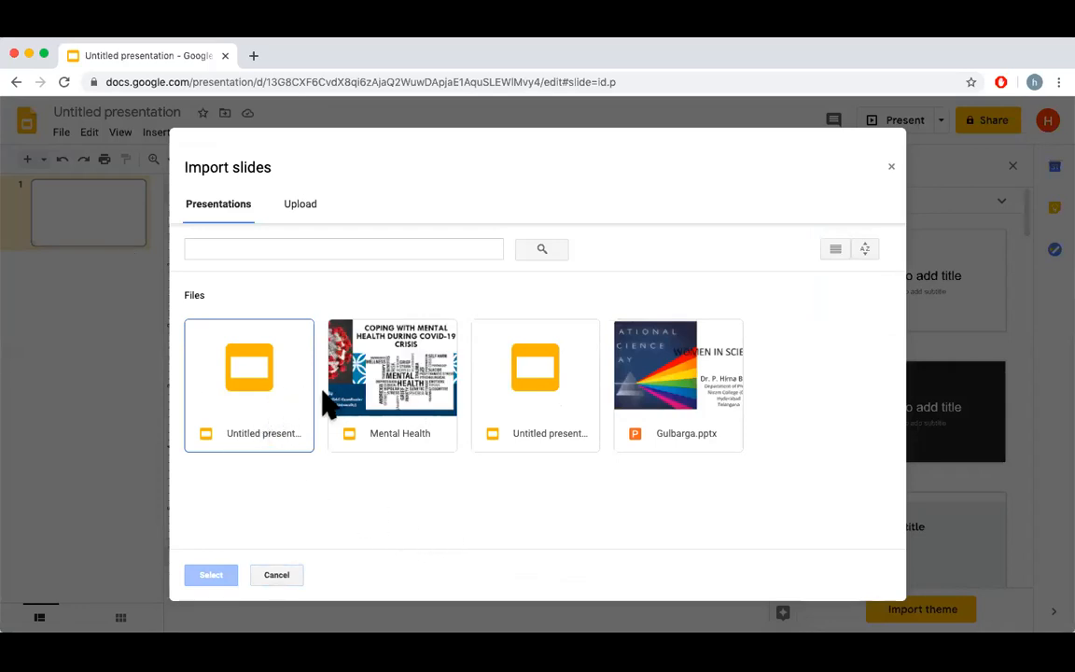
pyautogui.moveTo(560, 458)
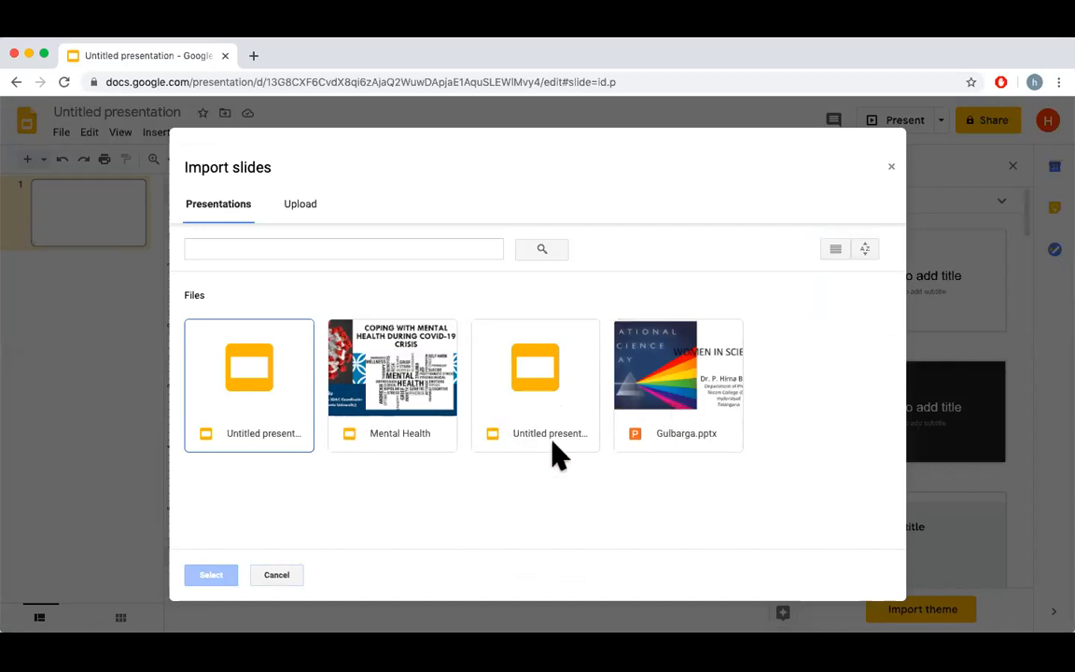
pyautogui.moveTo(292, 233)
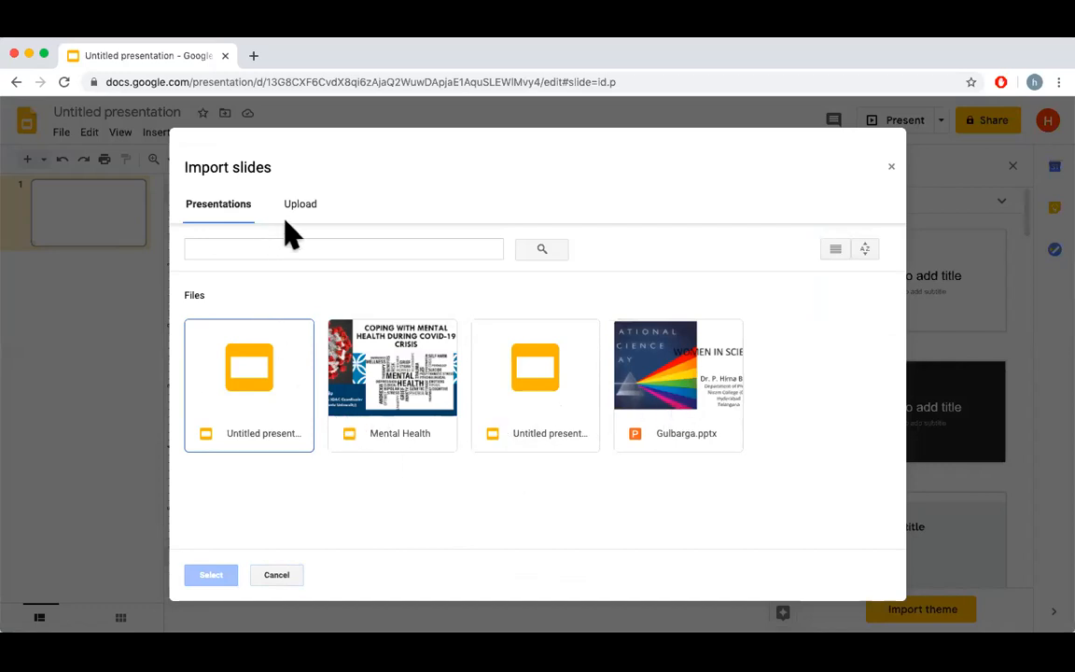
pyautogui.click(299, 204)
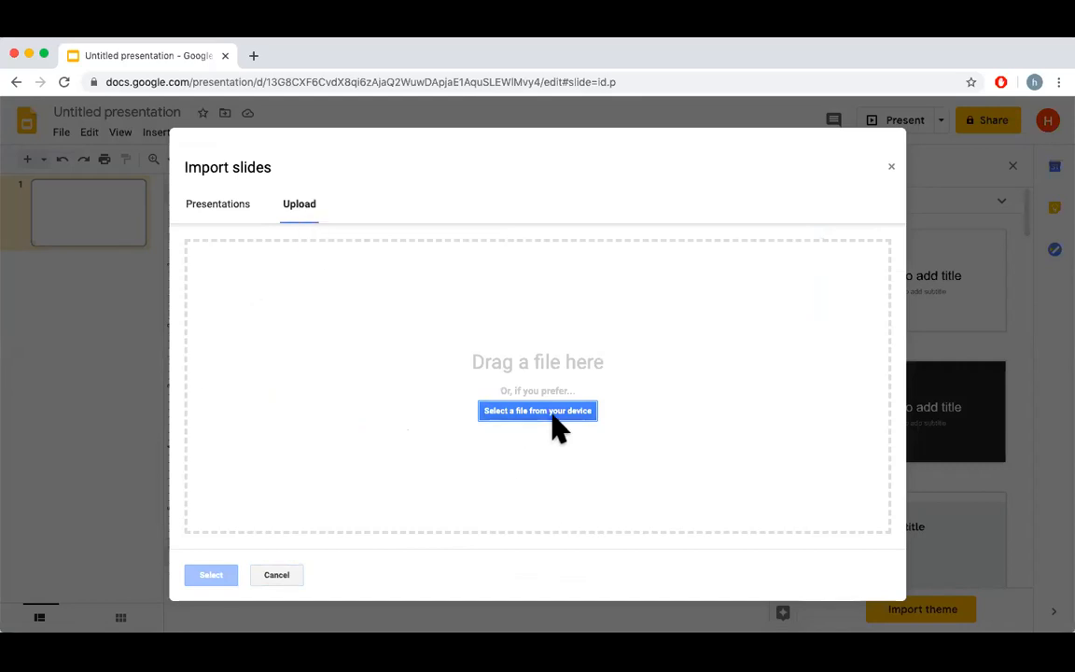
# - Upload Mental Health.pptx from the Desktop into the Import slides dialog
pyautogui.click(537, 411)
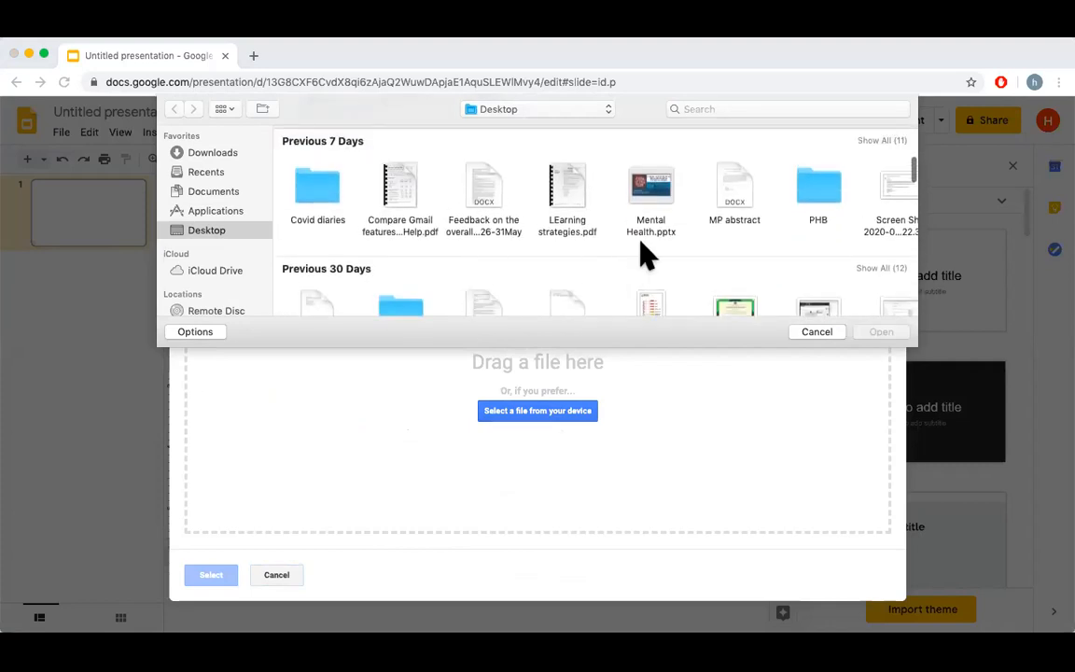
pyautogui.doubleClick(650, 187)
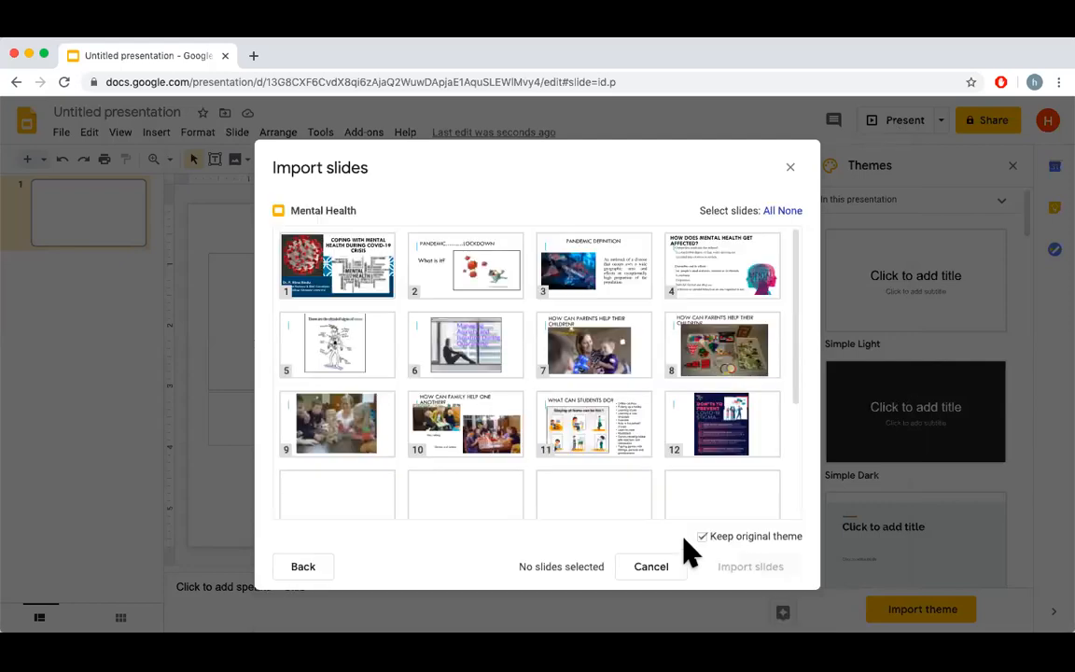
pyautogui.moveTo(619, 494)
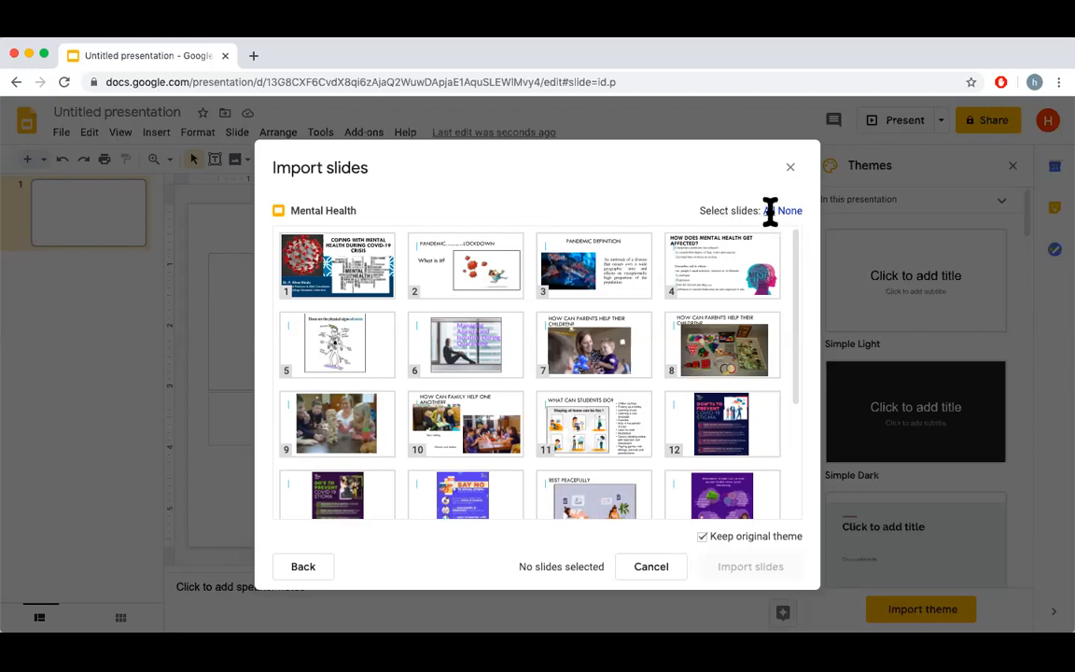
# - Select all 22 Mental Health slides and import them, keeping the original theme
pyautogui.click(768, 210)
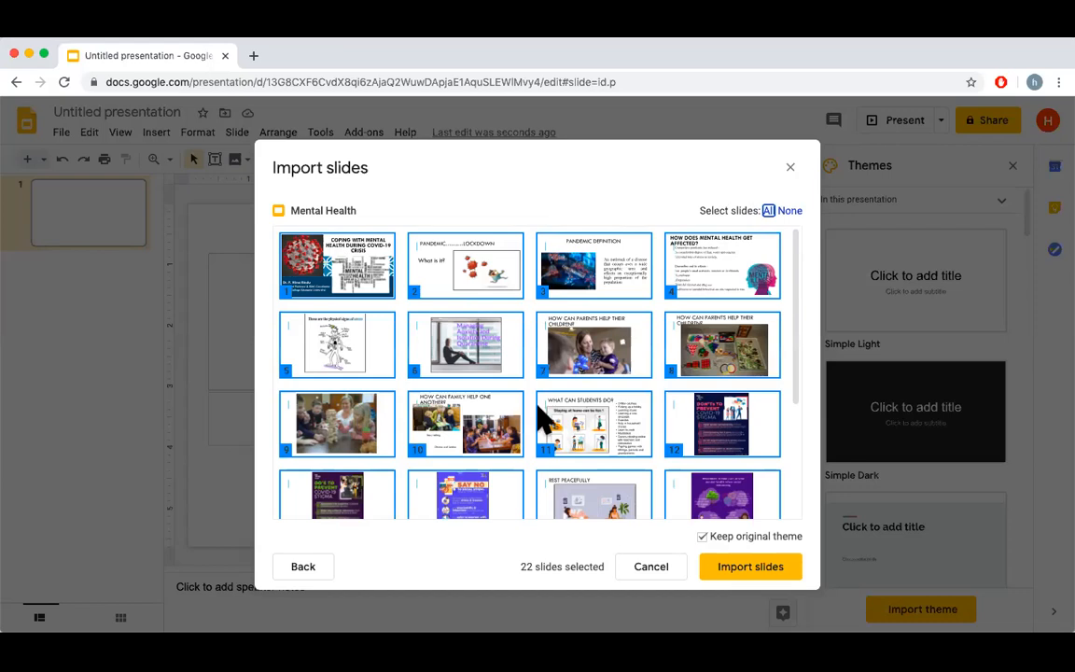
pyautogui.scroll(-3)
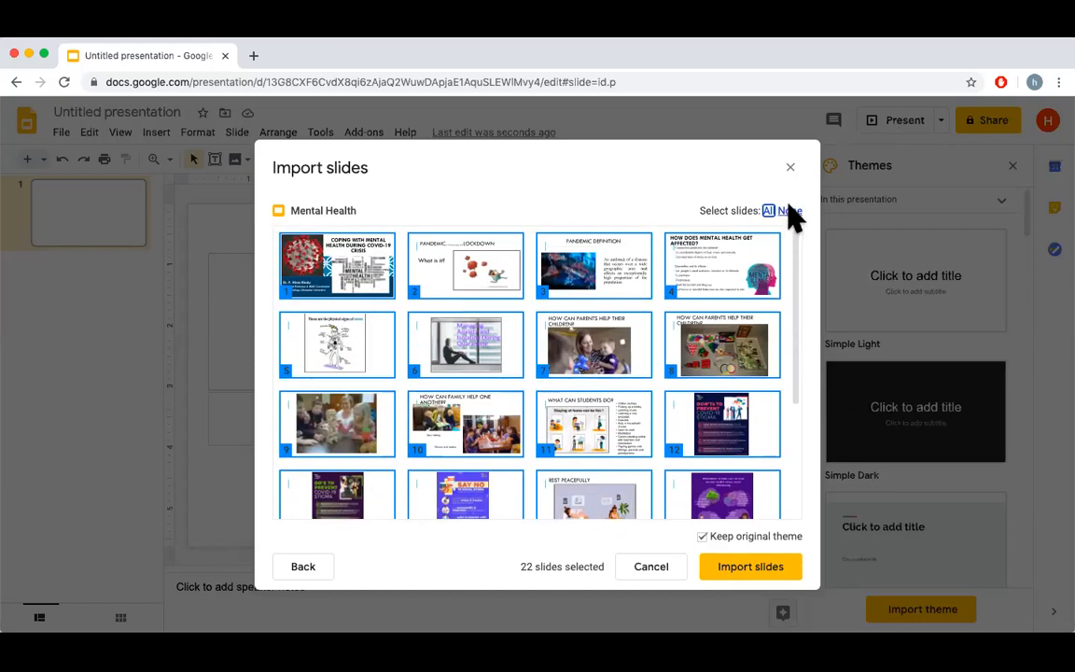
pyautogui.click(790, 210)
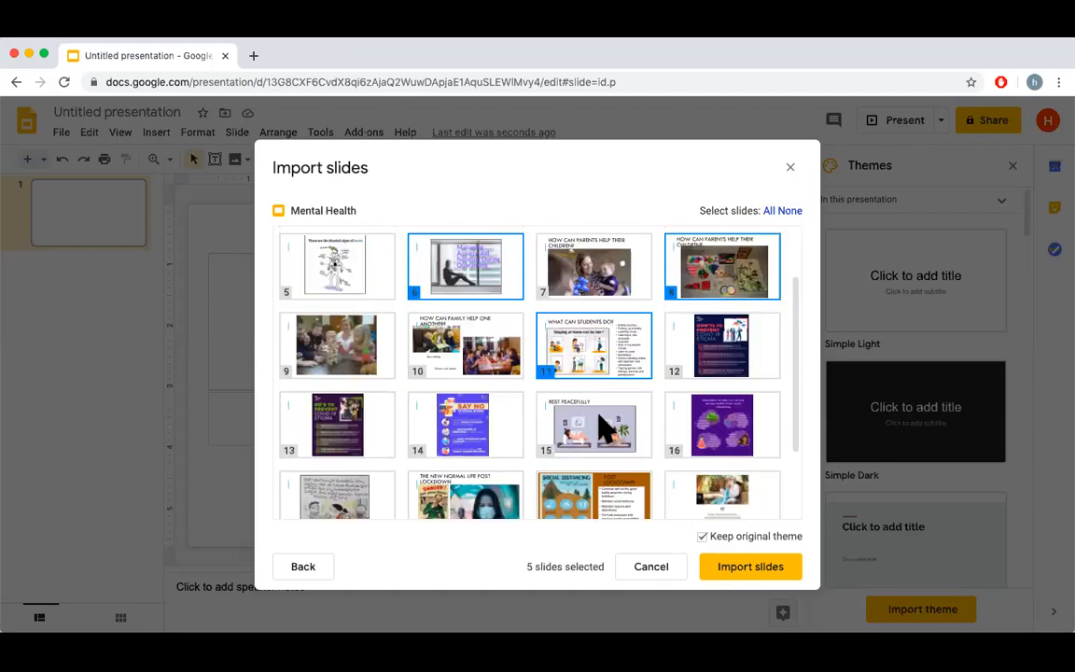
pyautogui.scroll(3)
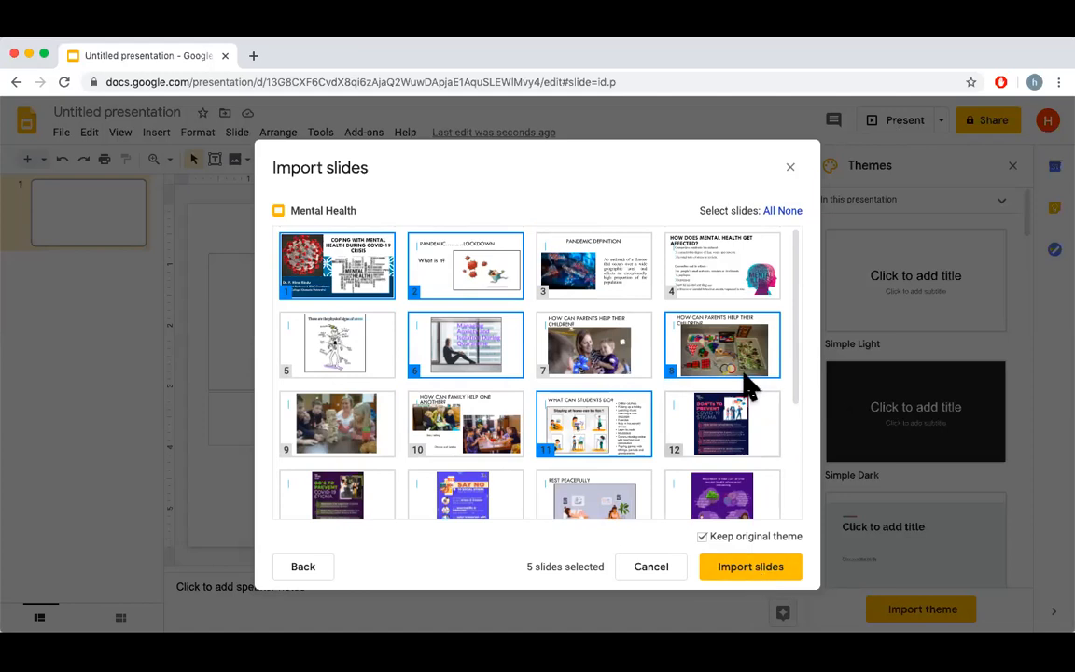
pyautogui.click(789, 210)
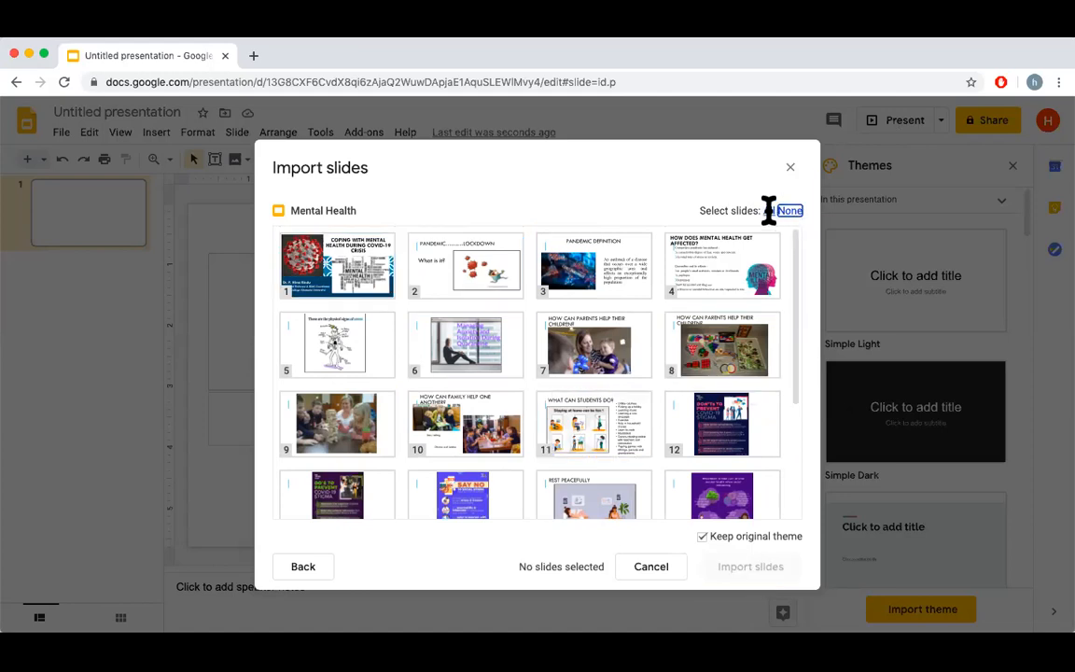
pyautogui.click(768, 210)
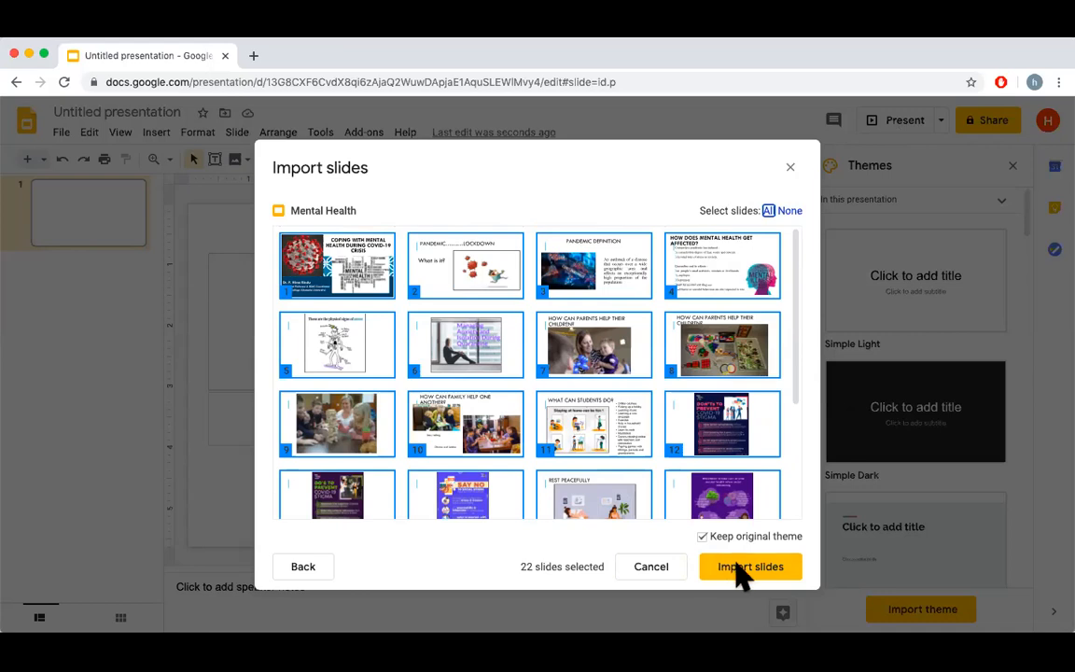
pyautogui.click(751, 566)
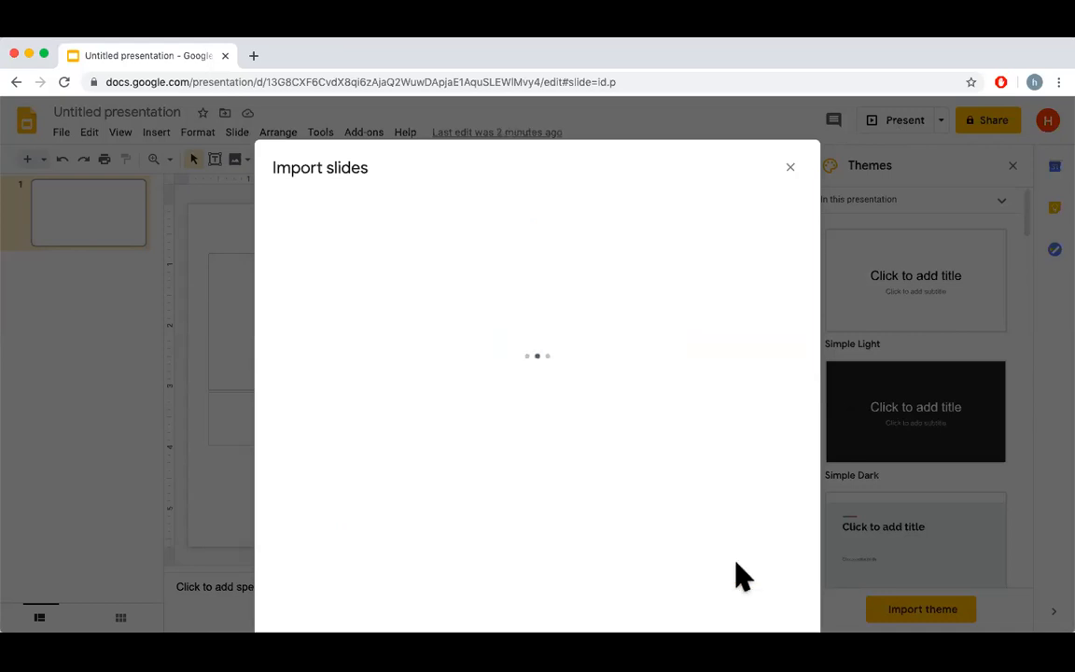
# - Scroll through the imported Mental Health slides after the import finishes
pyautogui.click(791, 166)
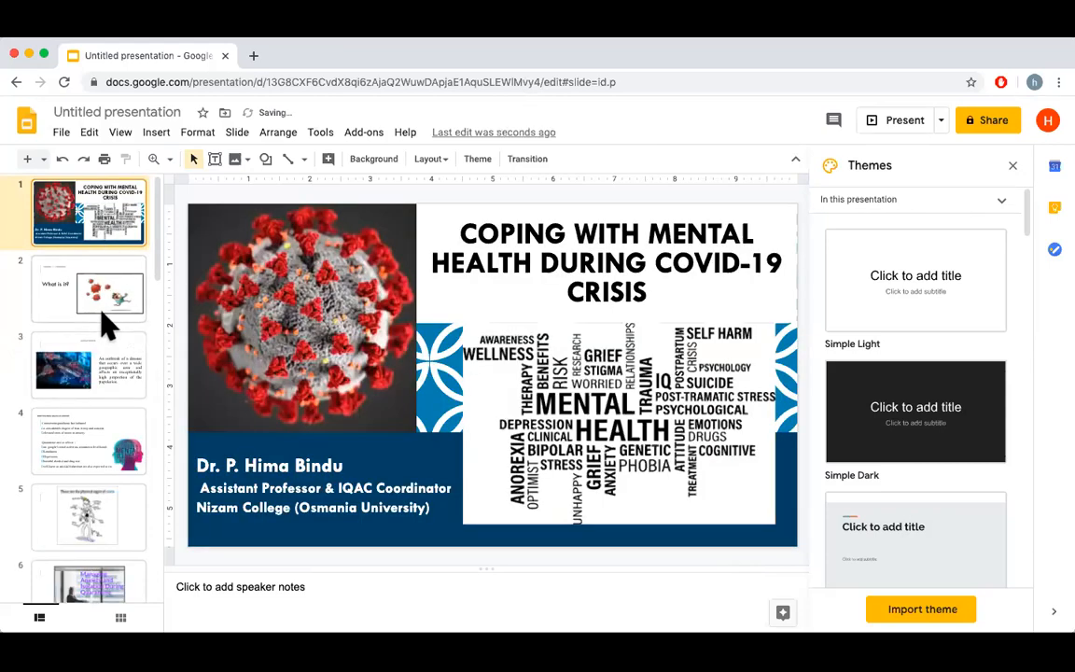
pyautogui.scroll(-3)
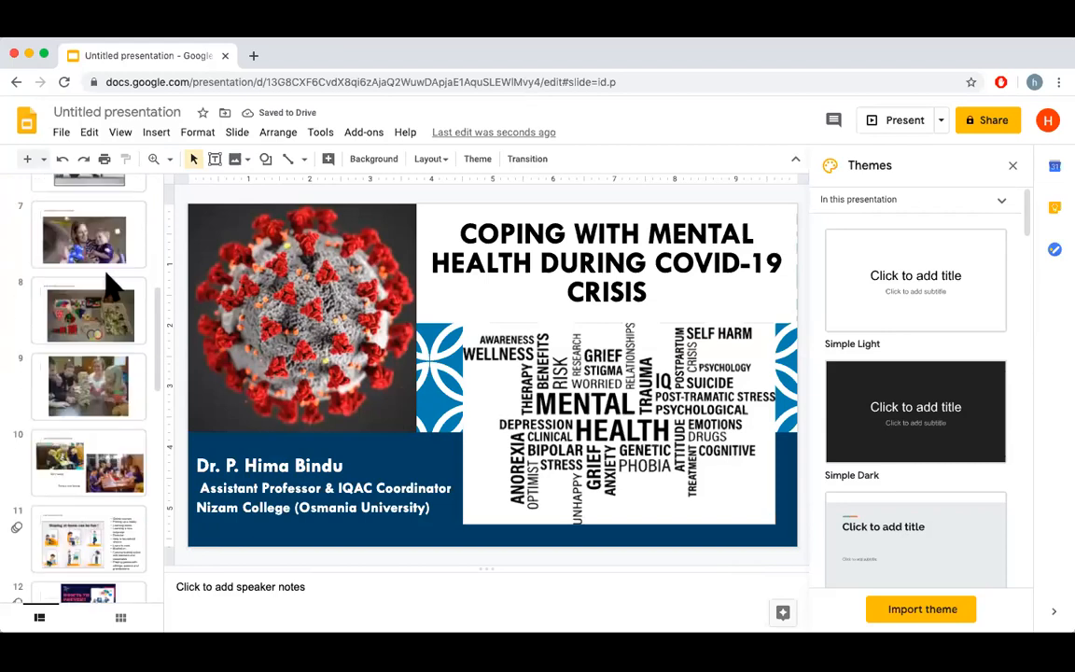
pyautogui.scroll(-3)
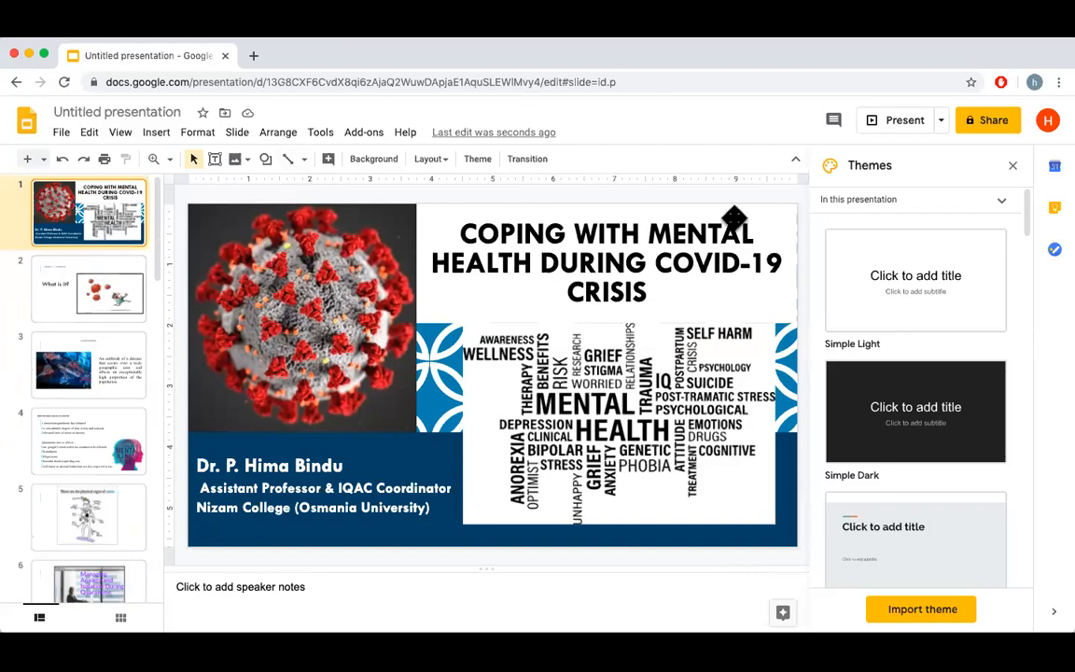
pyautogui.moveTo(662, 210)
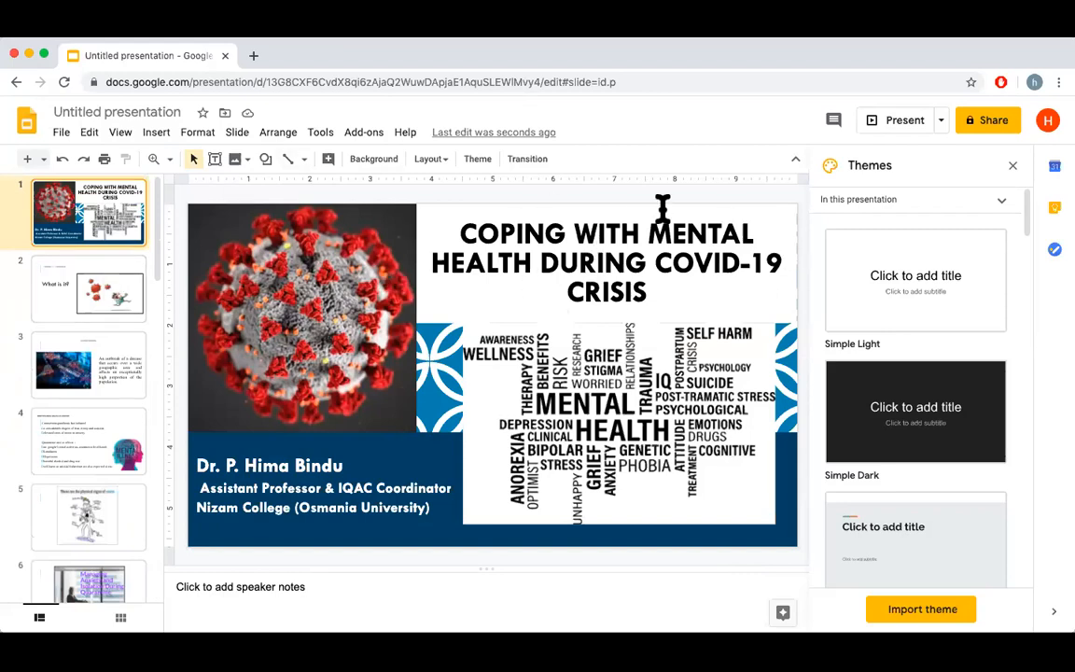
pyautogui.moveTo(903, 119)
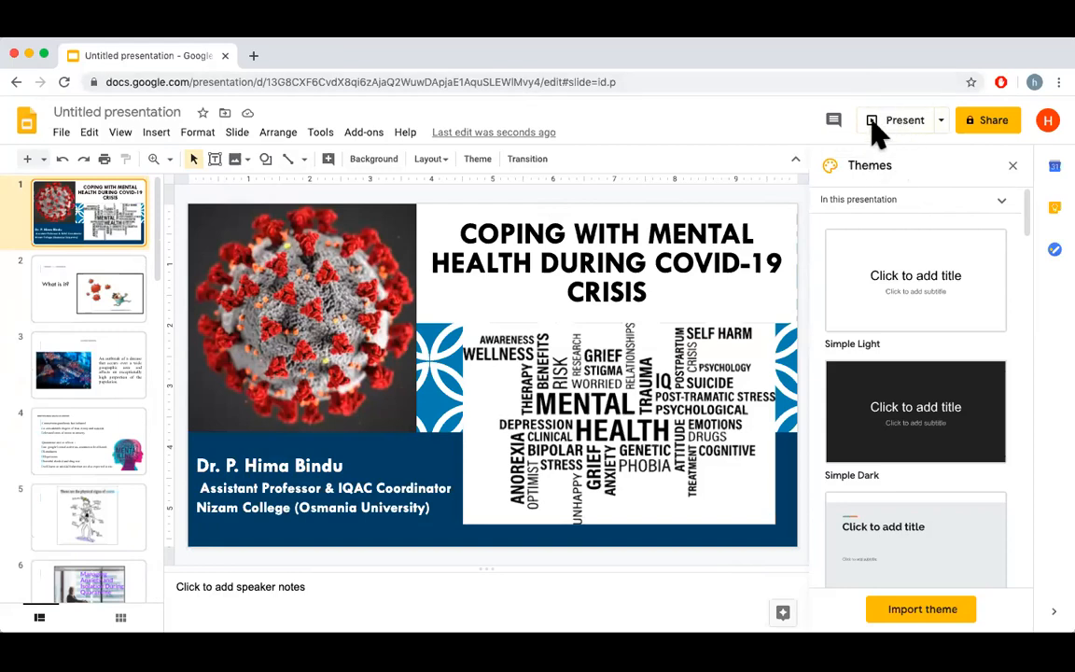
pyautogui.moveTo(893, 120)
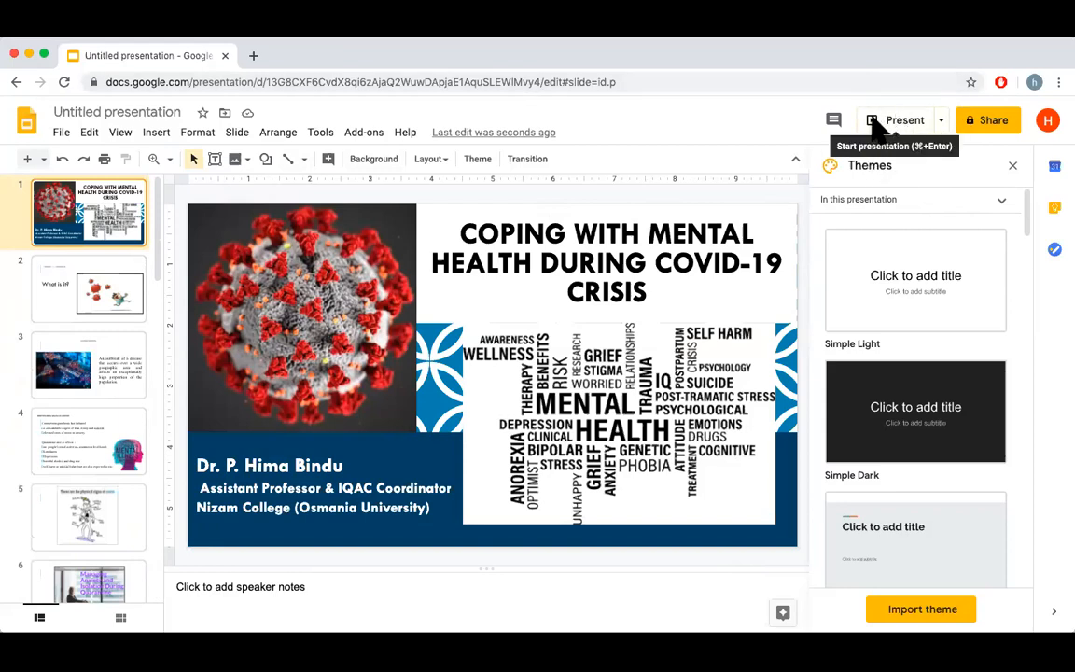
pyautogui.click(903, 119)
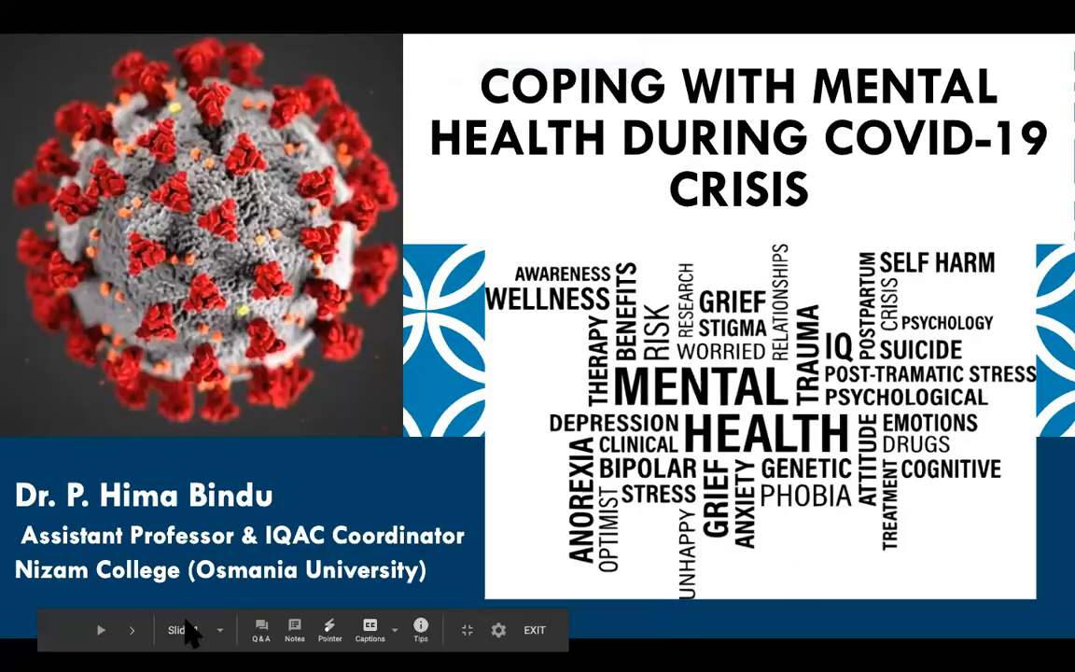
pyautogui.moveTo(257, 457)
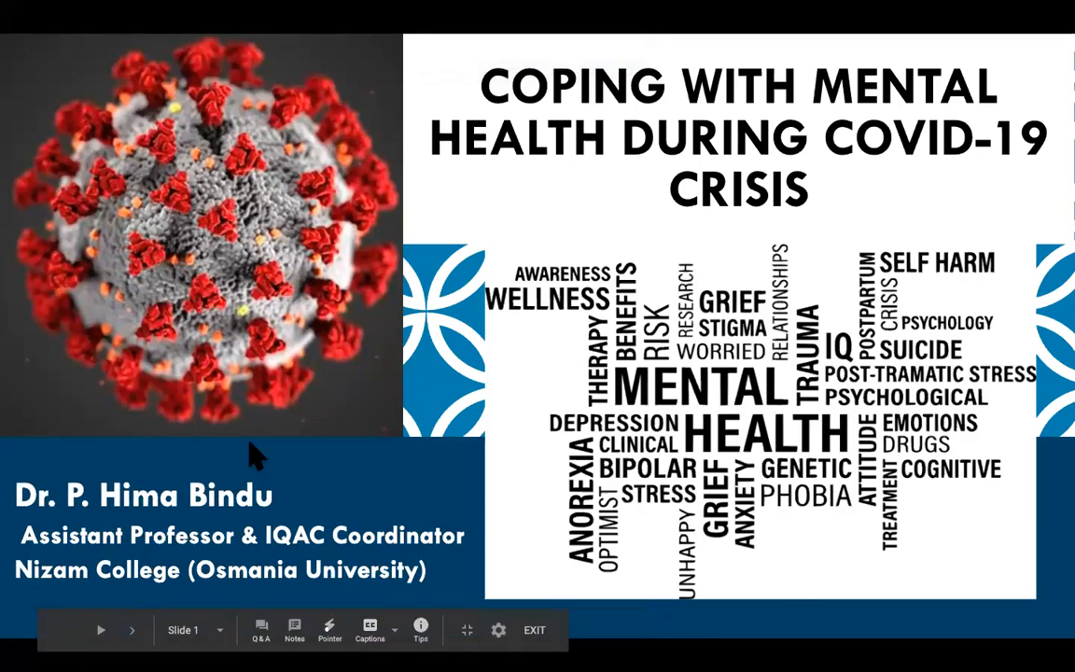
pyautogui.click(534, 630)
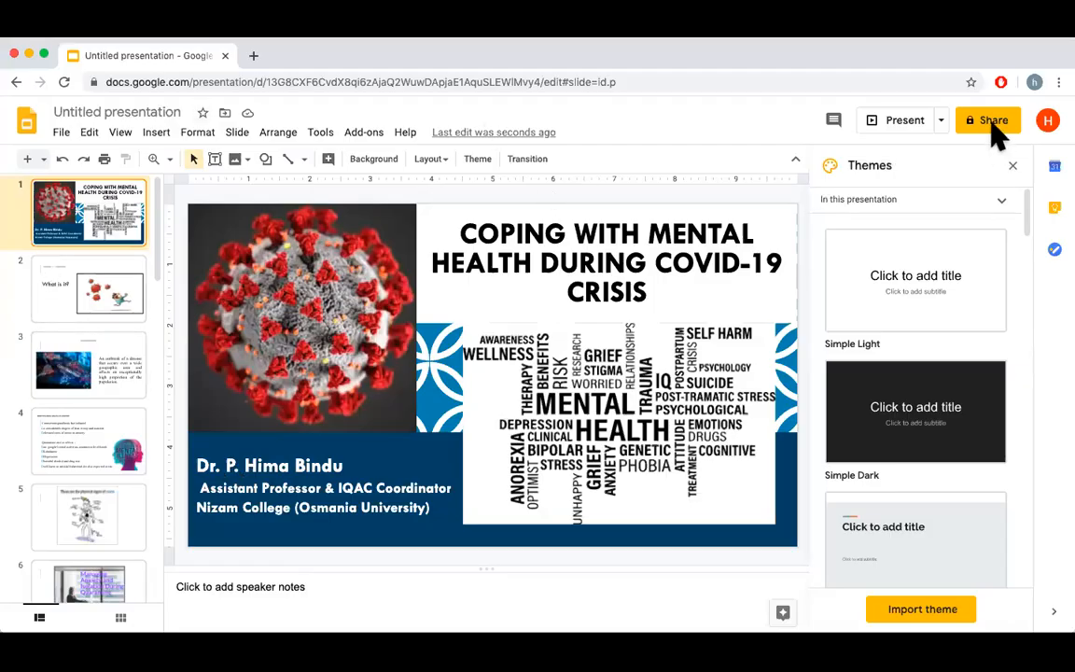
# - Name the presentation SAMPLE in the Share prompt and save the name
pyautogui.click(987, 120)
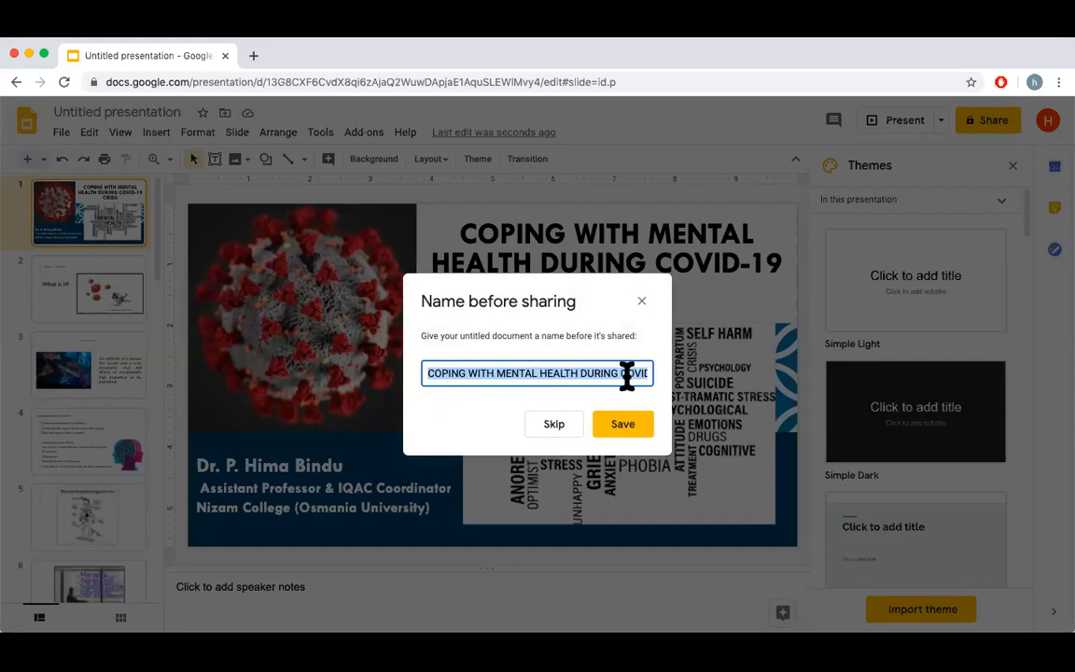
pyautogui.moveTo(627, 373)
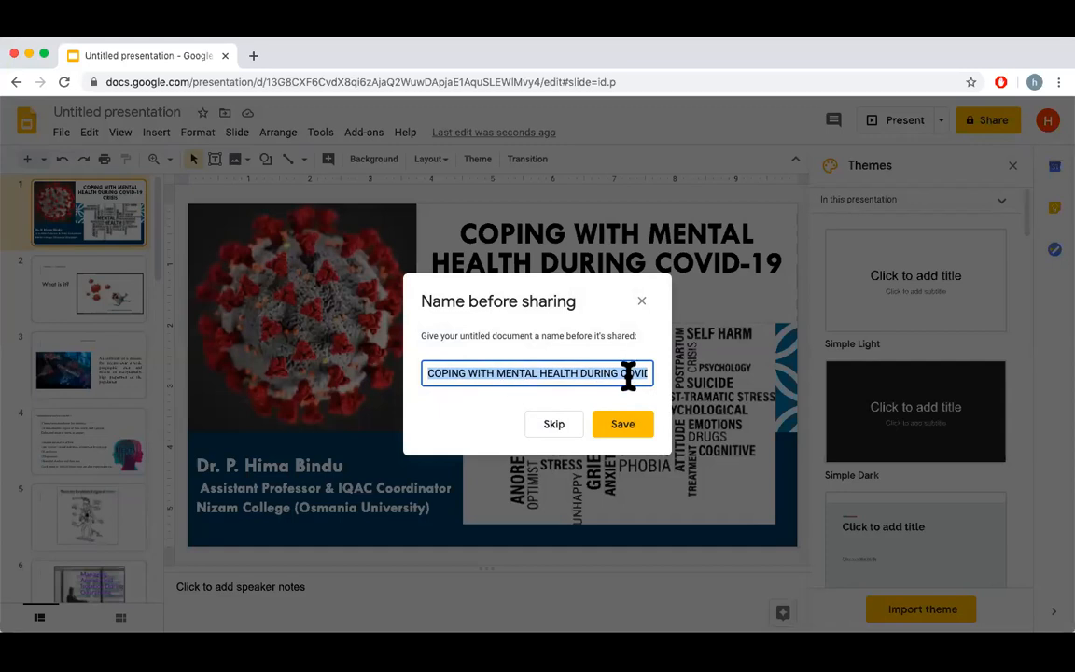
pyautogui.write('SAMP')
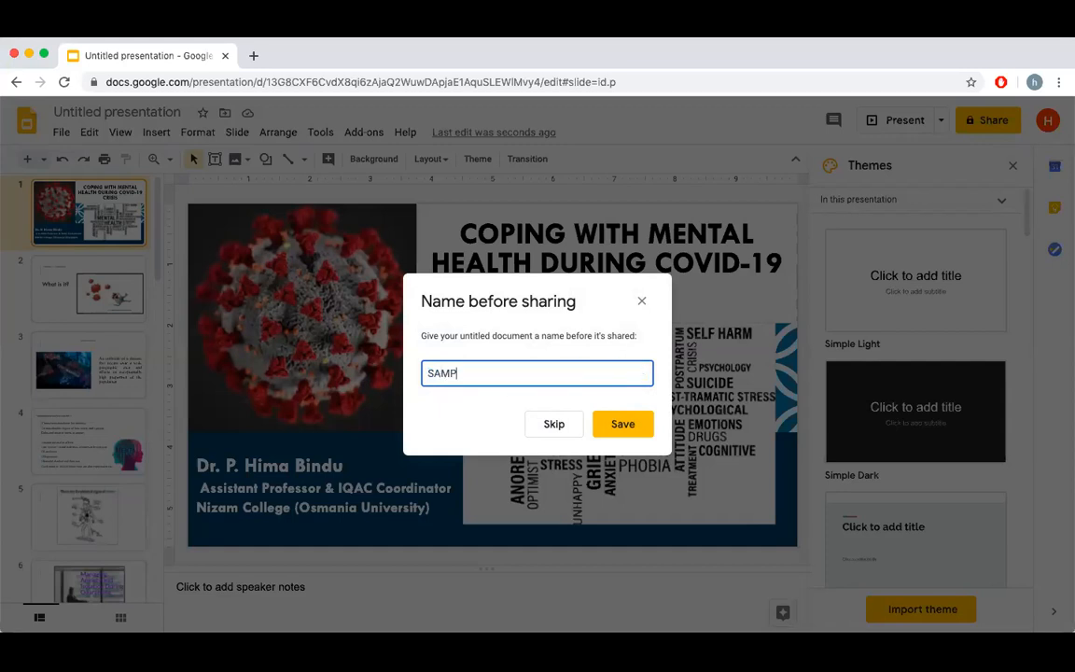
pyautogui.write('LE')
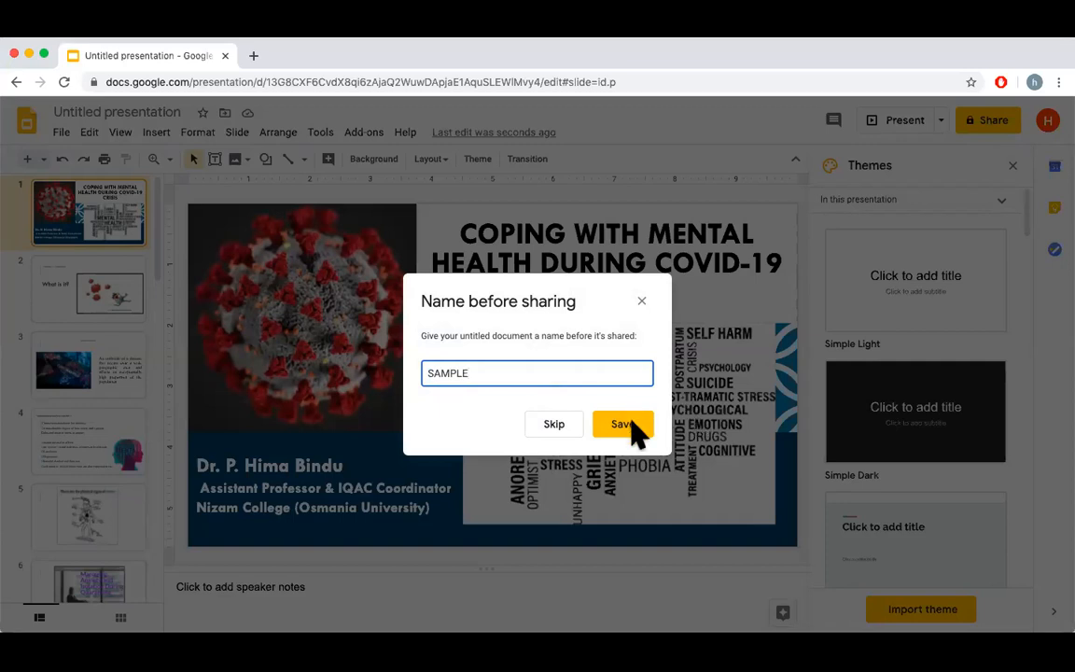
pyautogui.click(623, 424)
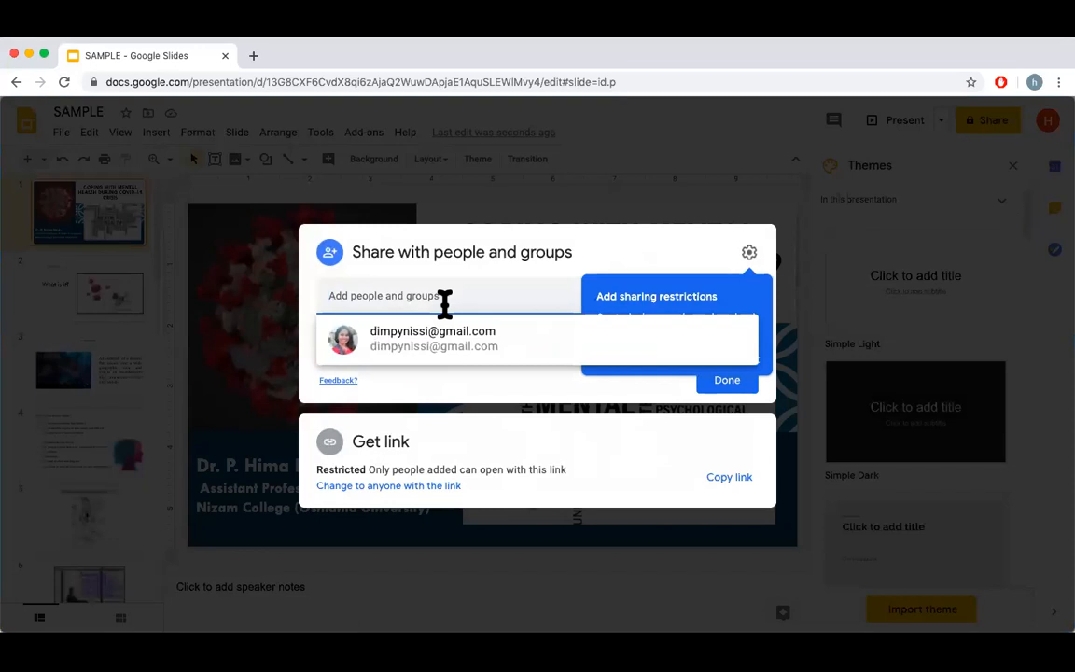
# - Add the suggested contact with Viewer access and send the sharing invitation
pyautogui.click(433, 338)
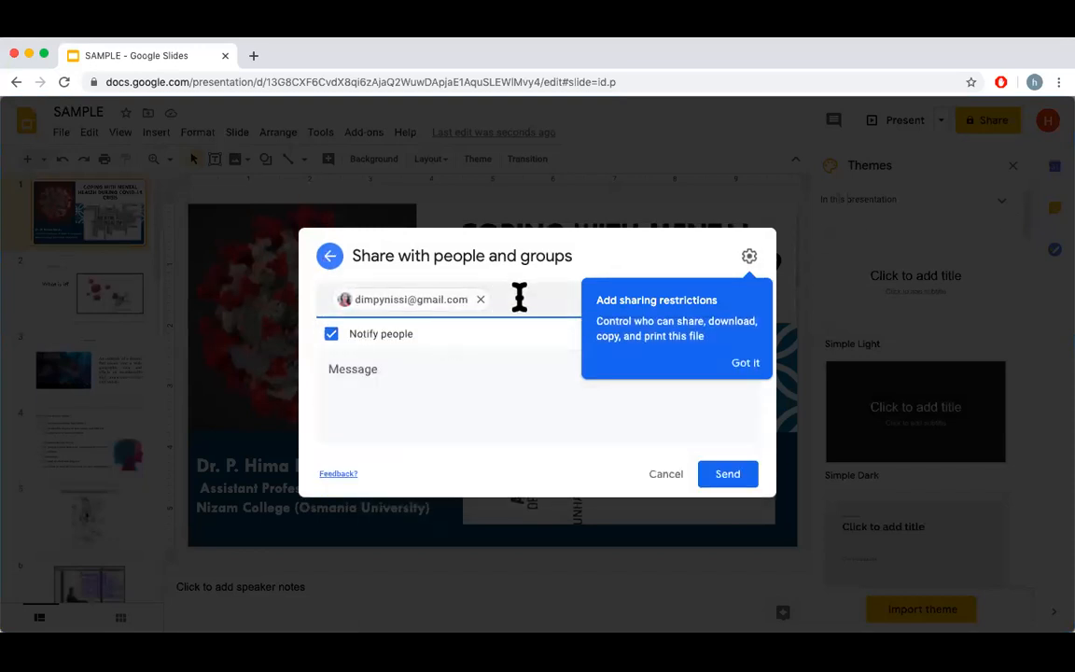
pyautogui.click(746, 362)
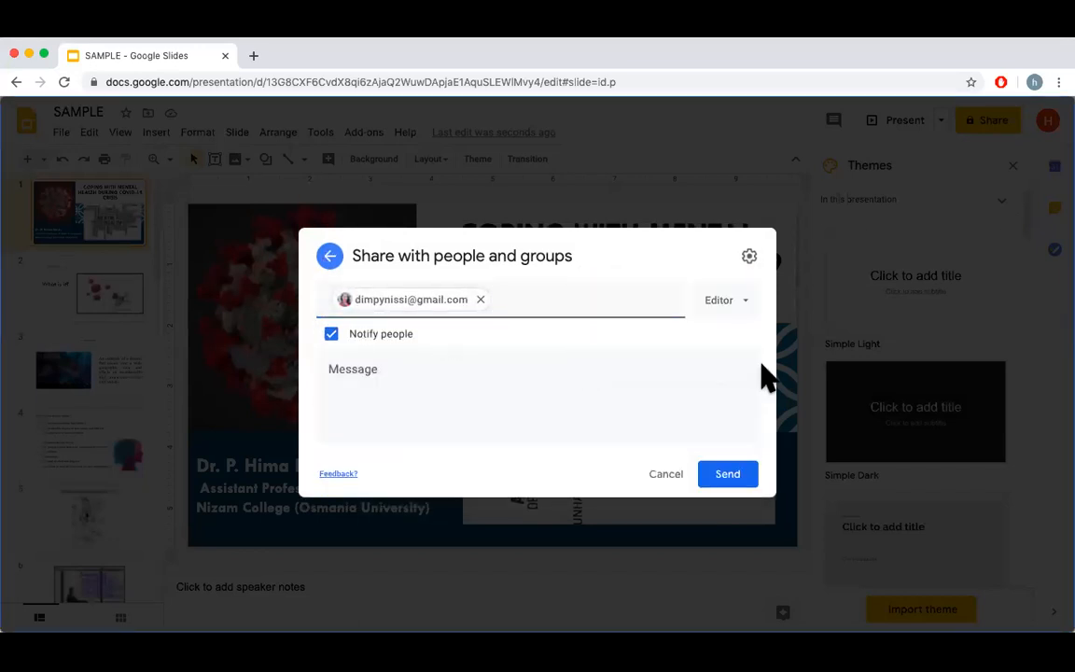
pyautogui.click(719, 300)
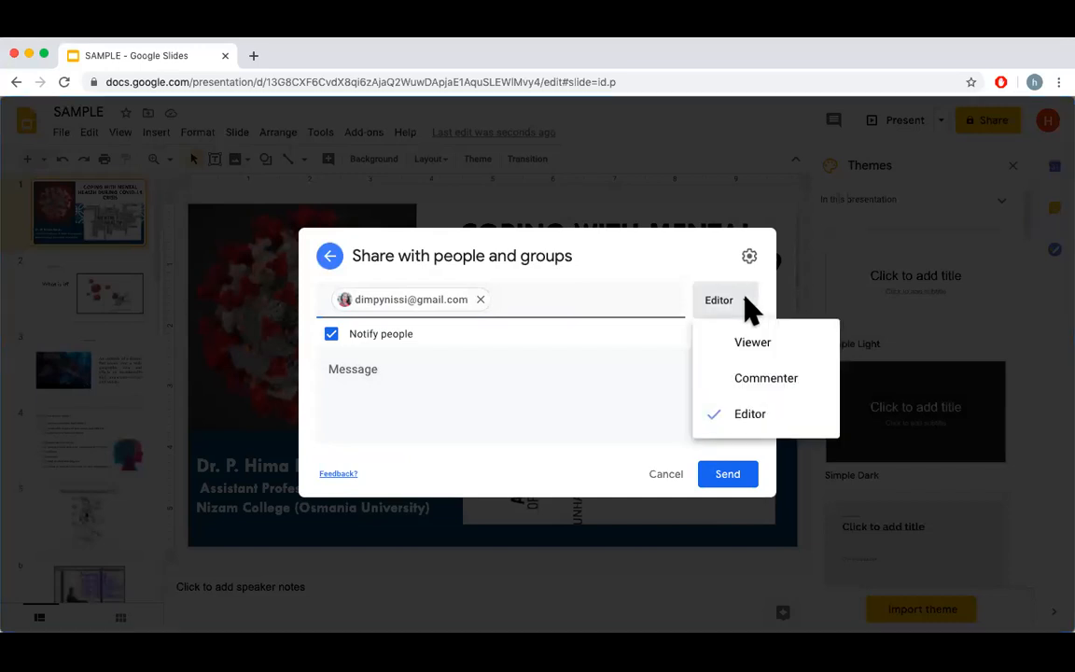
pyautogui.click(752, 341)
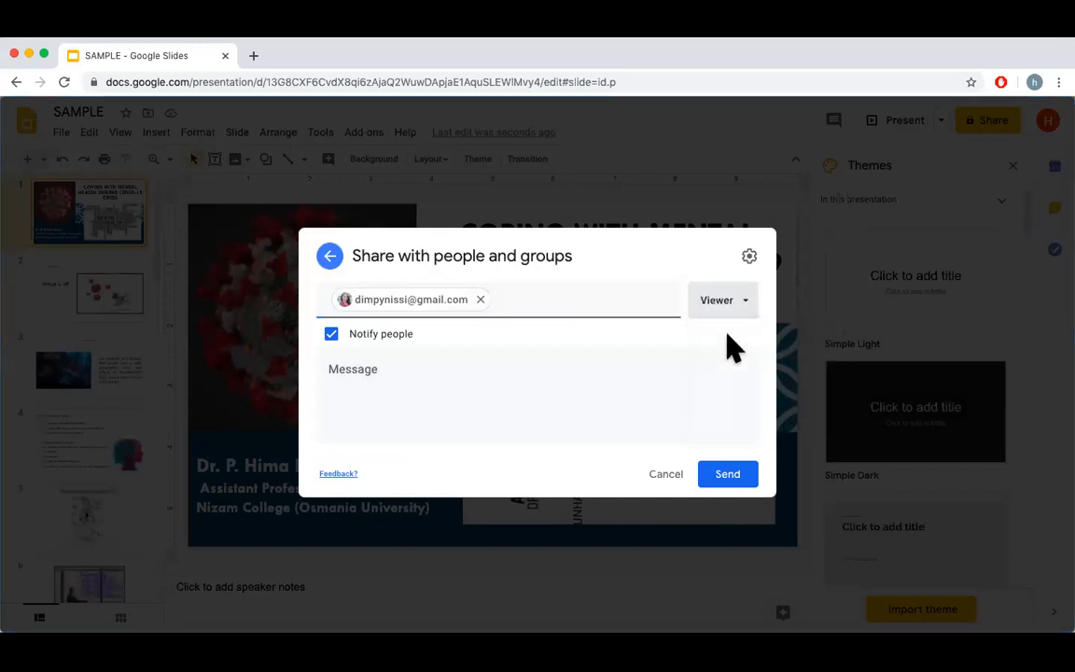
pyautogui.click(432, 399)
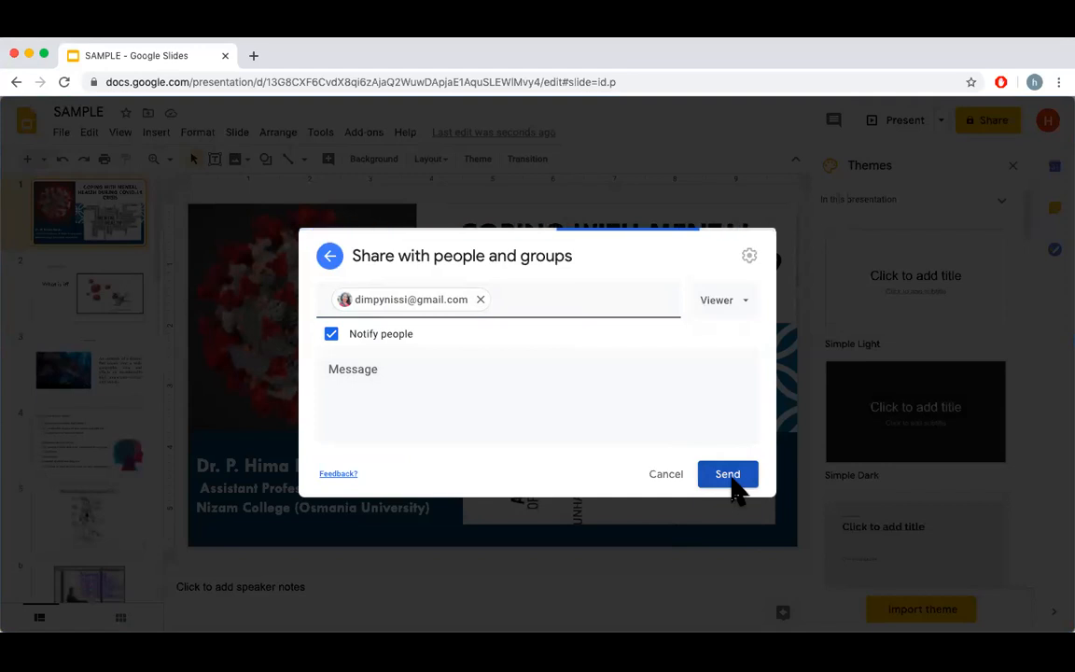
pyautogui.click(727, 473)
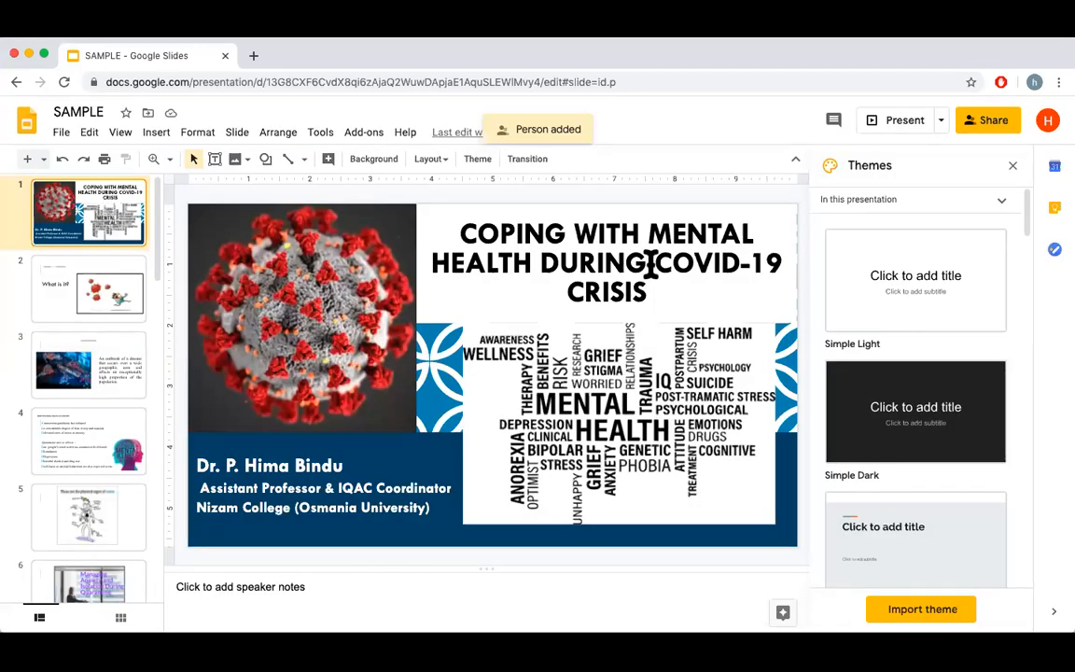
pyautogui.moveTo(686, 121)
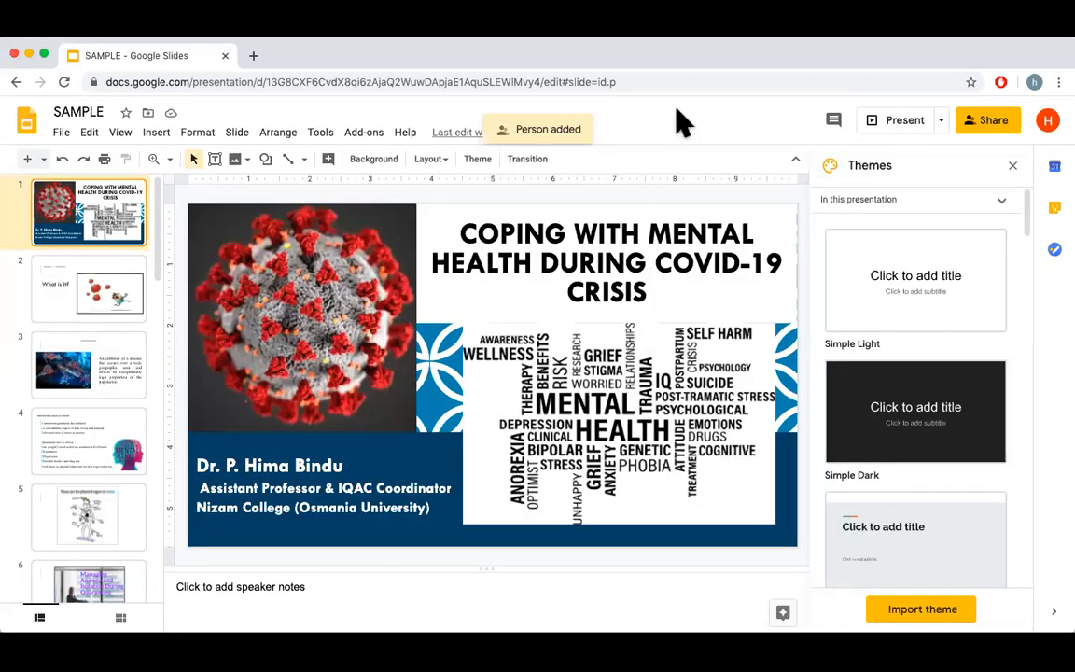